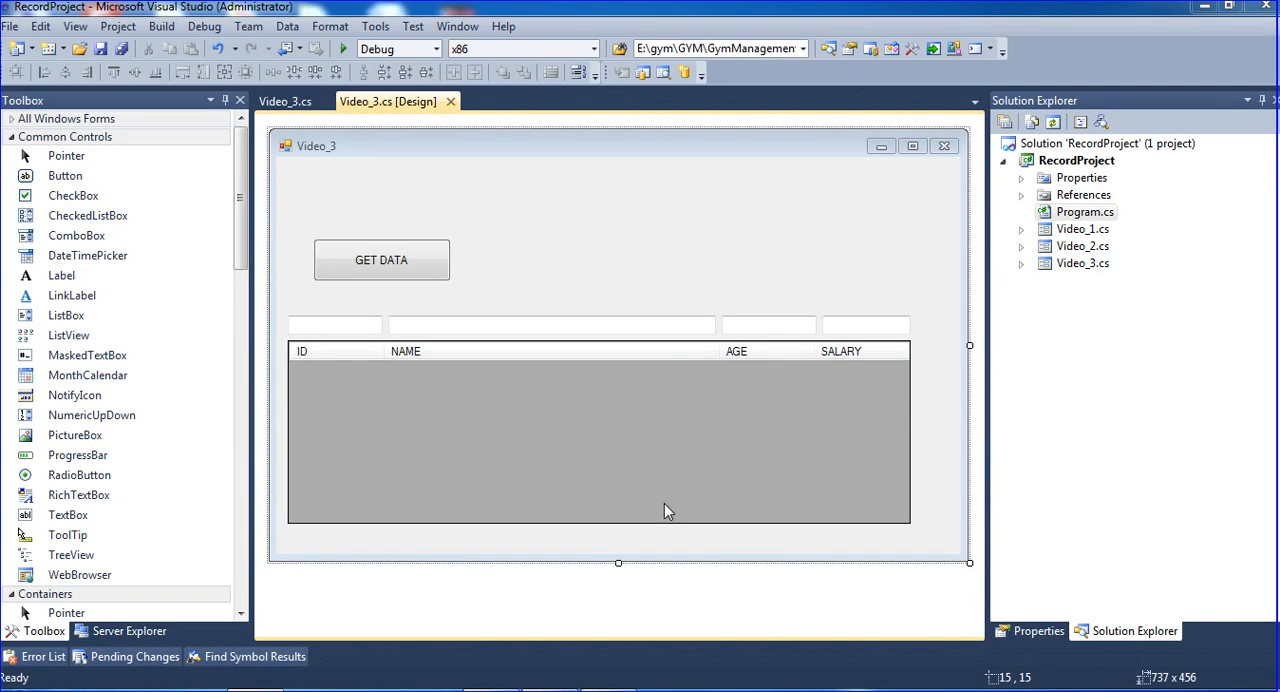
mouse_move(664, 362)
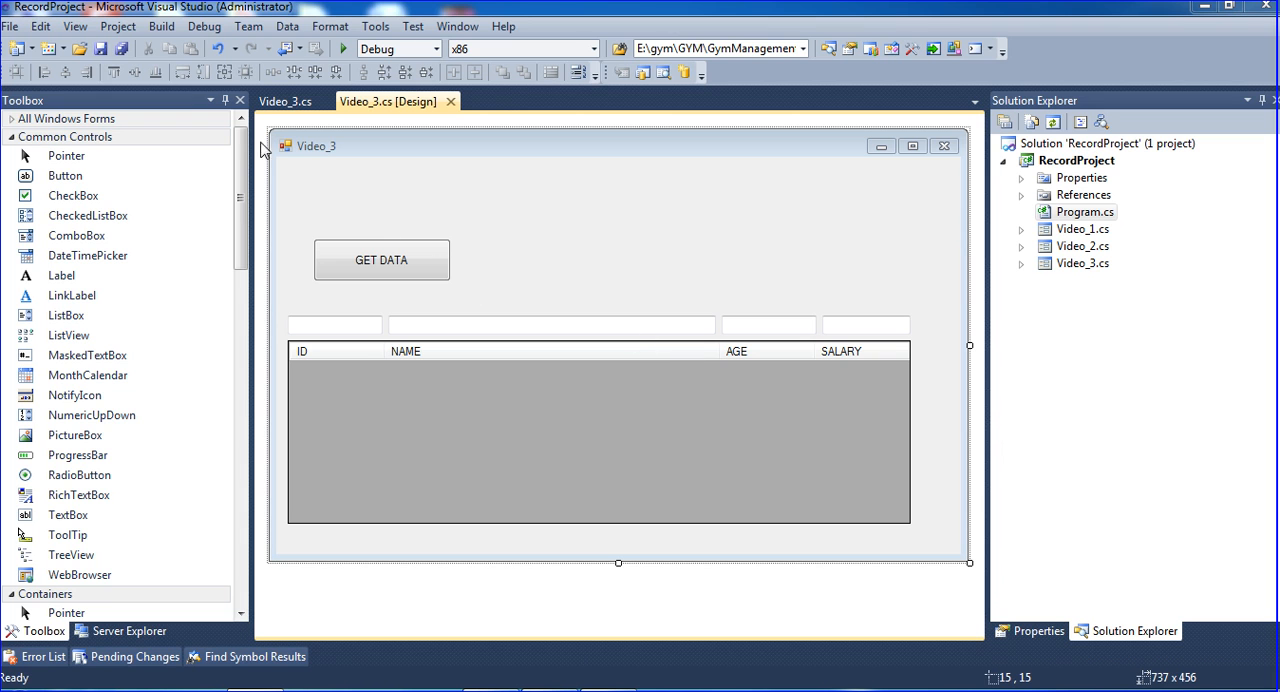
Test-run the Video_3 form, add a 'werwe' row to the grid, and close the running form
left_click(352, 48)
type("1ee")
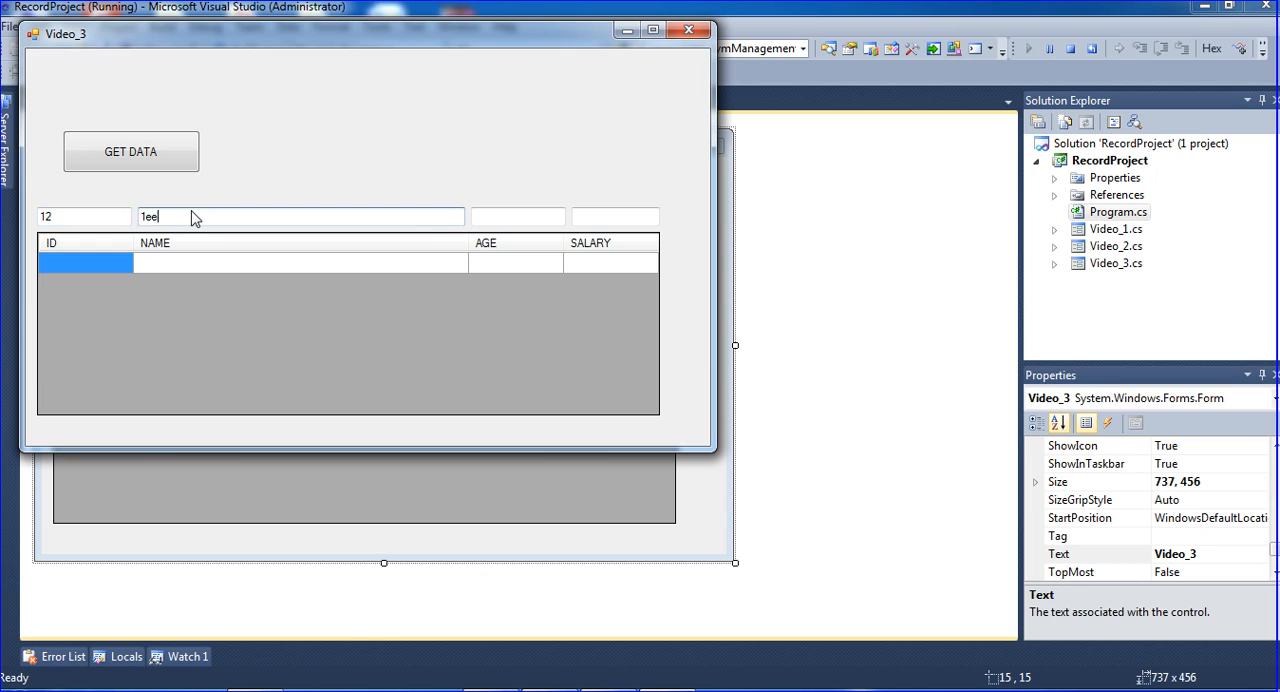
type("werwe")
left_click(518, 216)
type("12")
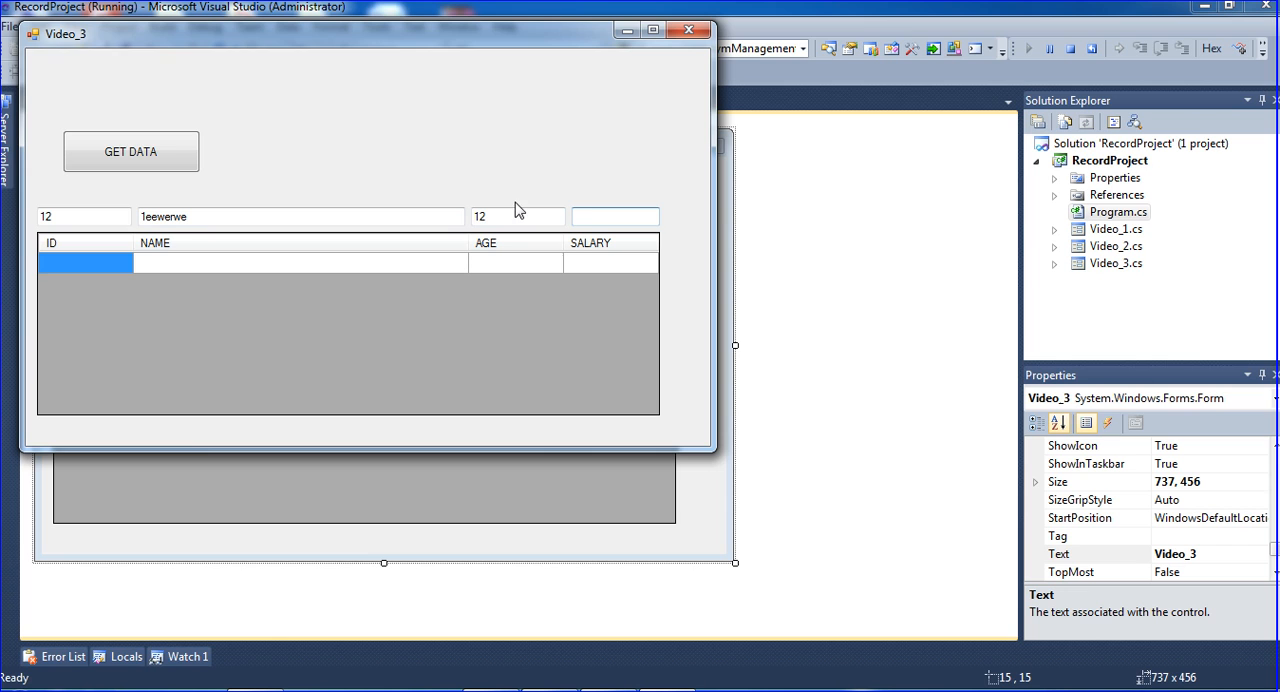
left_click(130, 152)
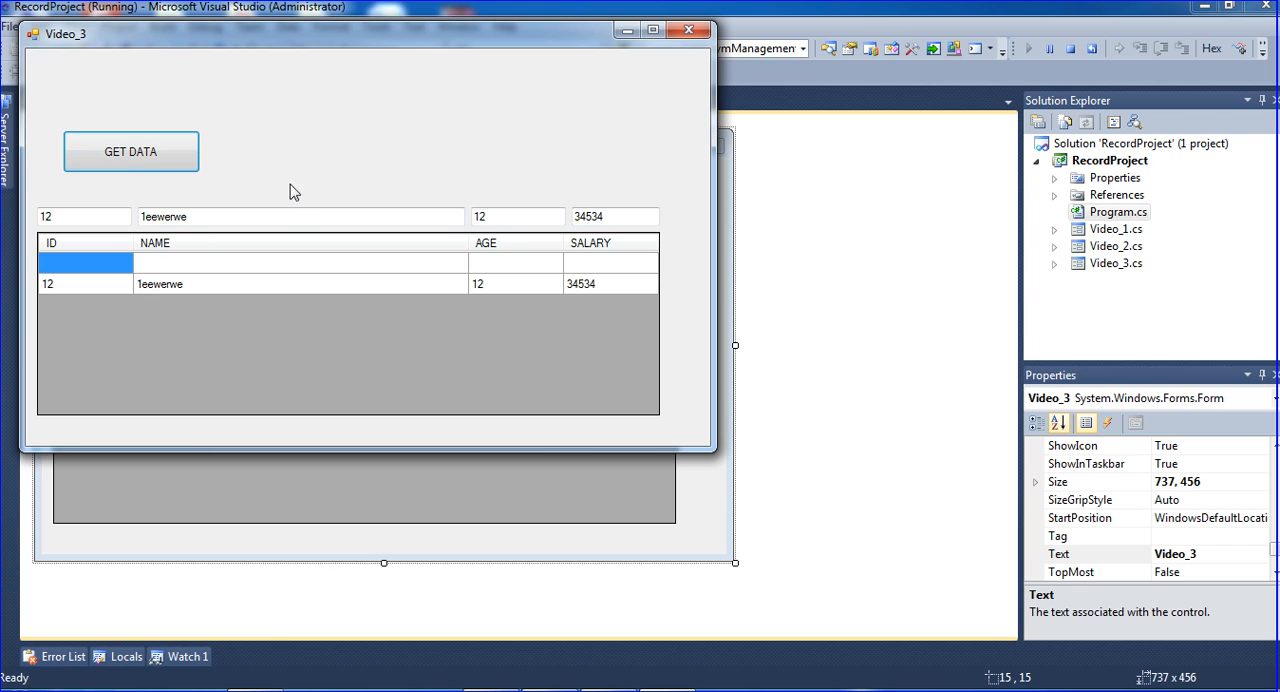
left_click(130, 152)
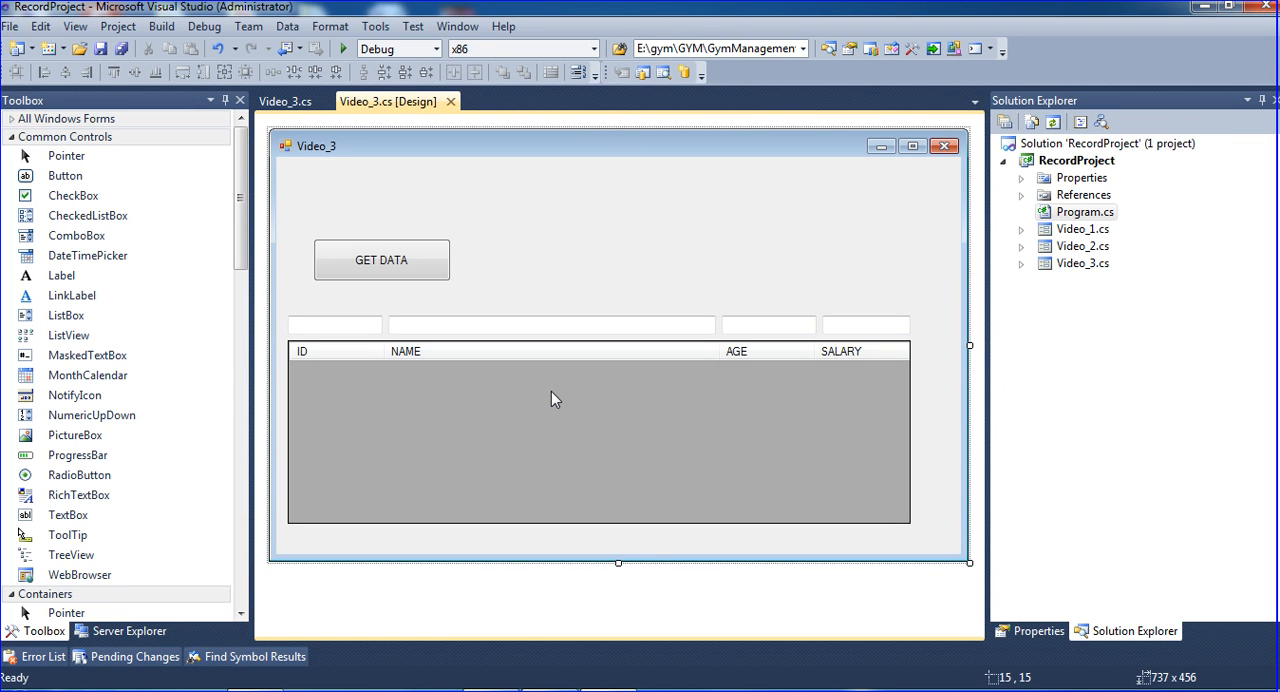
mouse_move(428, 430)
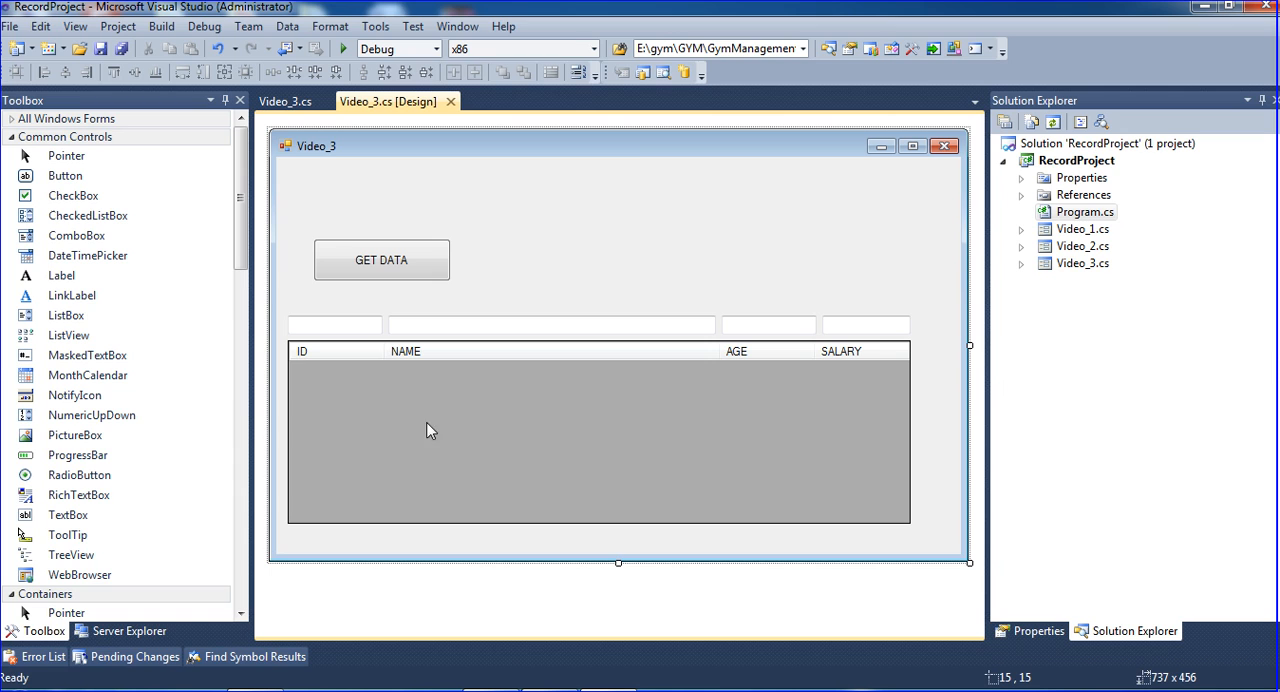
mouse_move(64, 316)
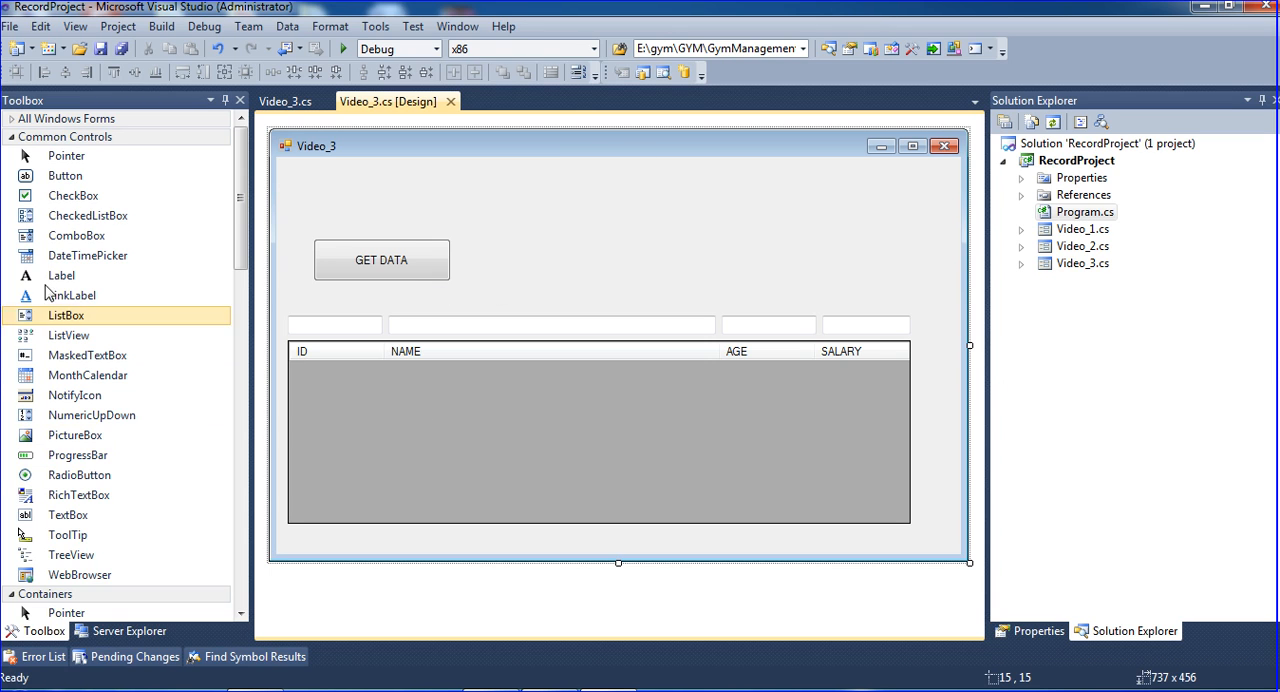
mouse_move(92, 208)
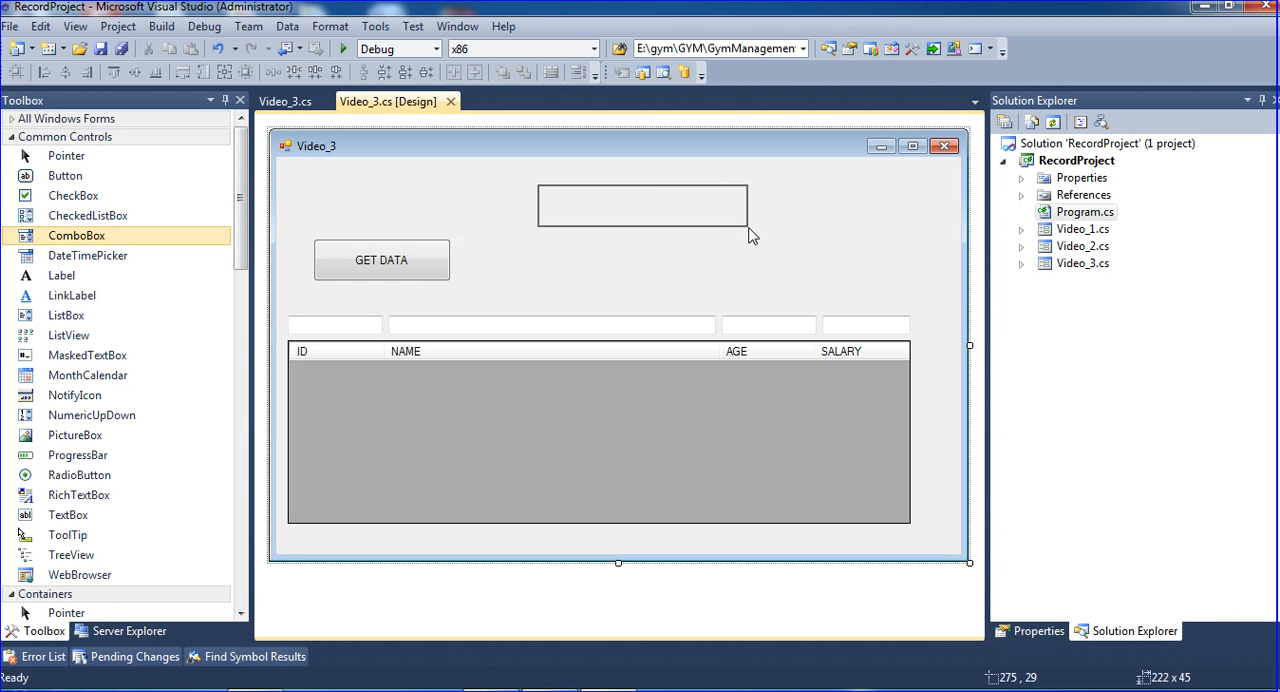
Give comboBox1 a larger font size via its Properties and place it beside GET DATA
right_click(642, 204)
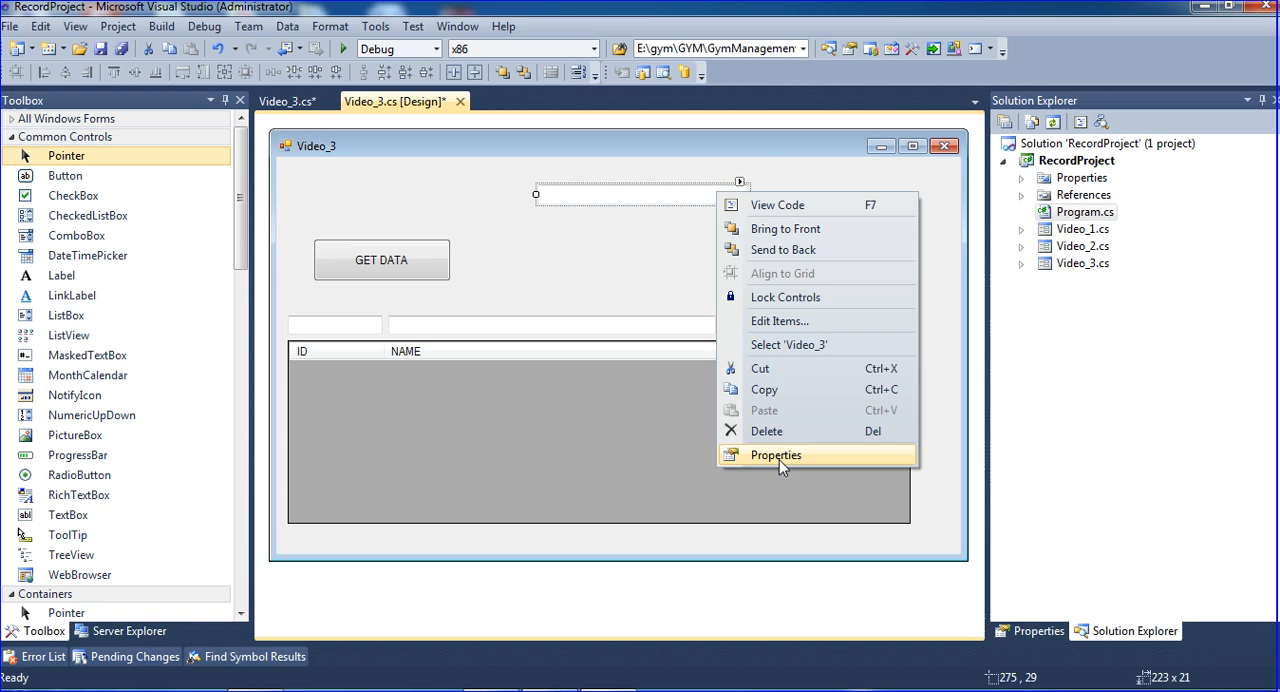
left_click(776, 454)
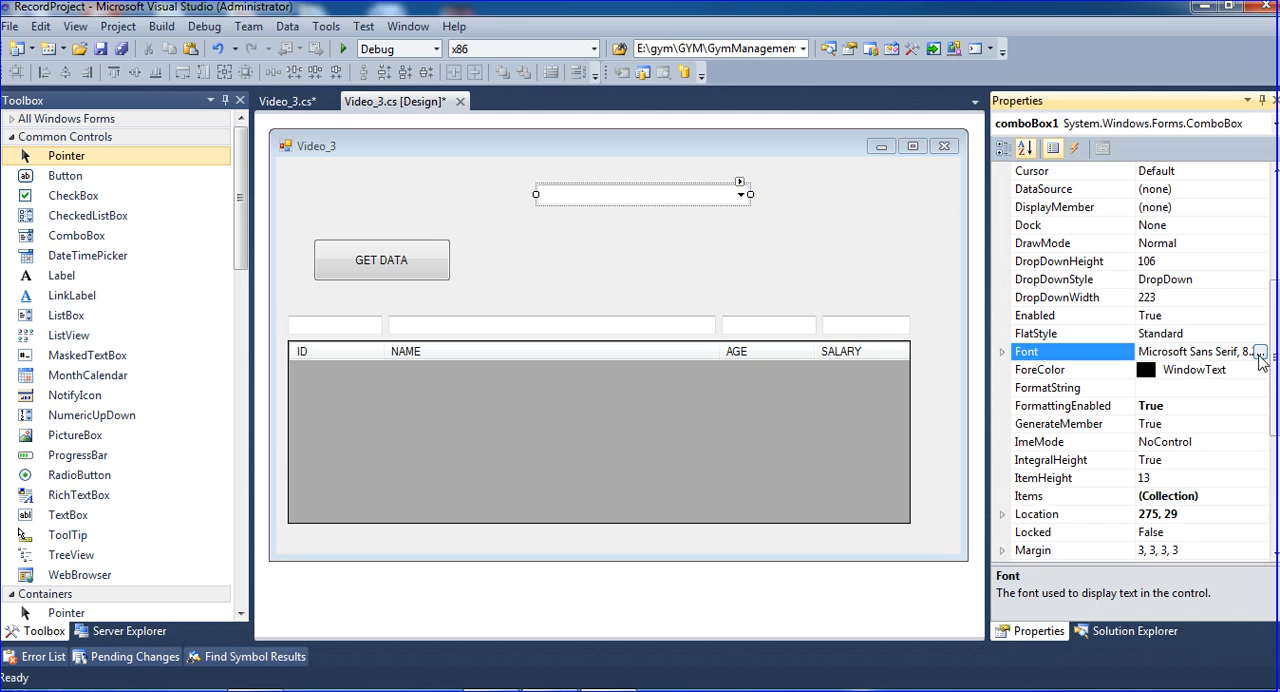
left_click(1260, 352)
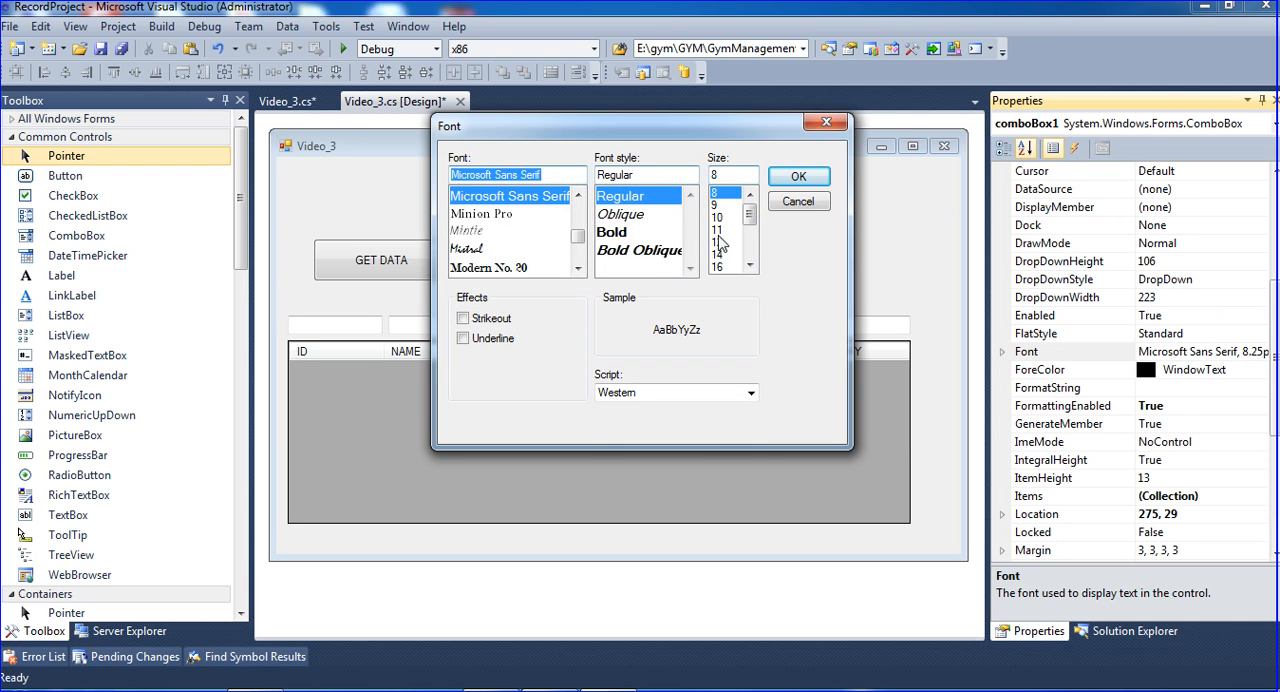
left_click(726, 264)
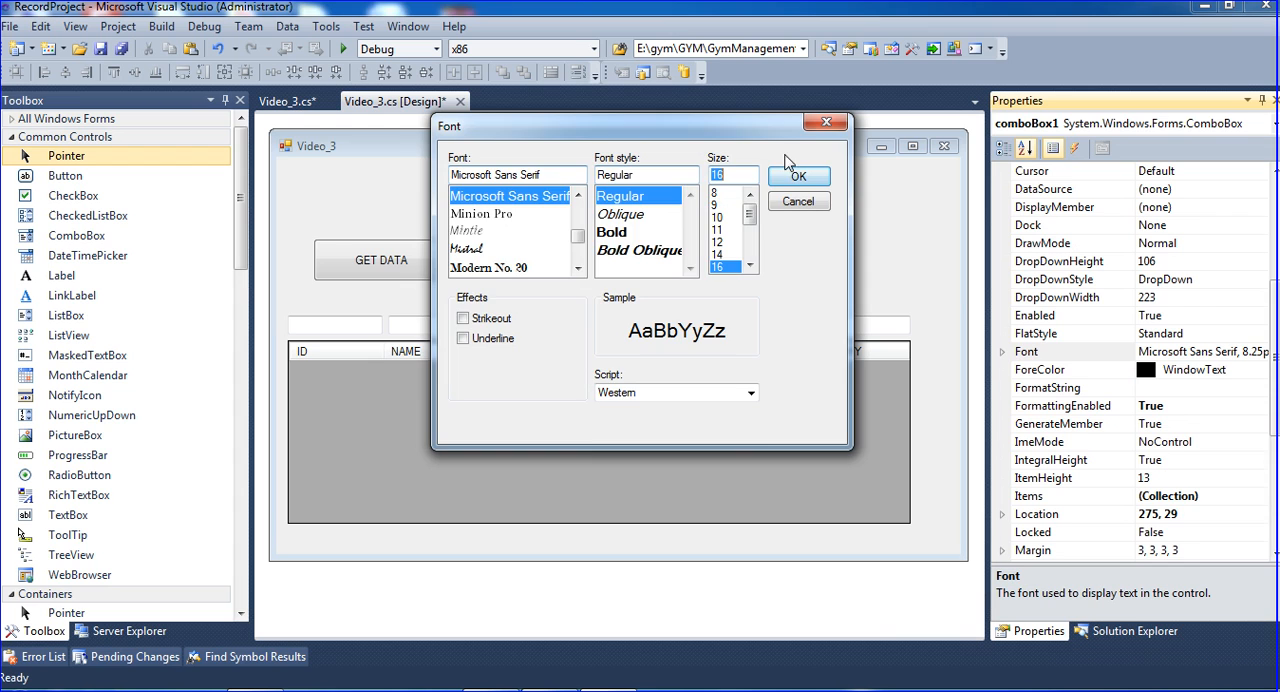
left_click(800, 172)
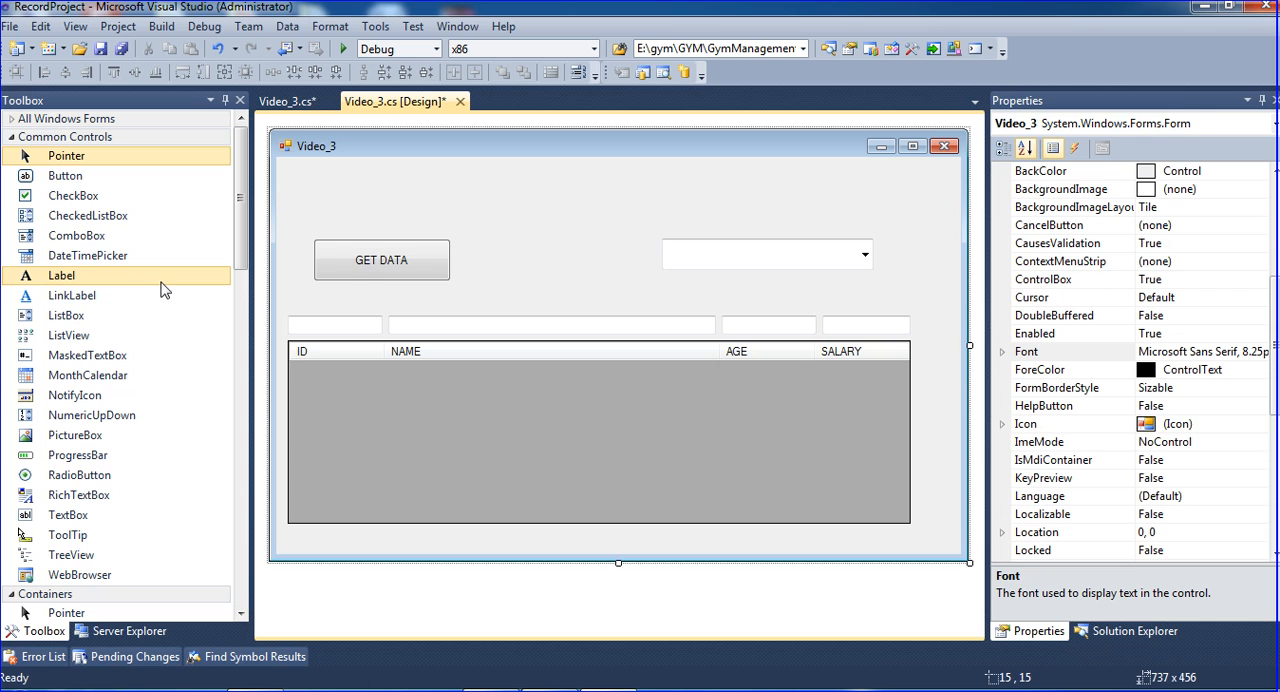
Add a second Button next to GET DATA and set its Text property to FETCH
left_click(380, 260)
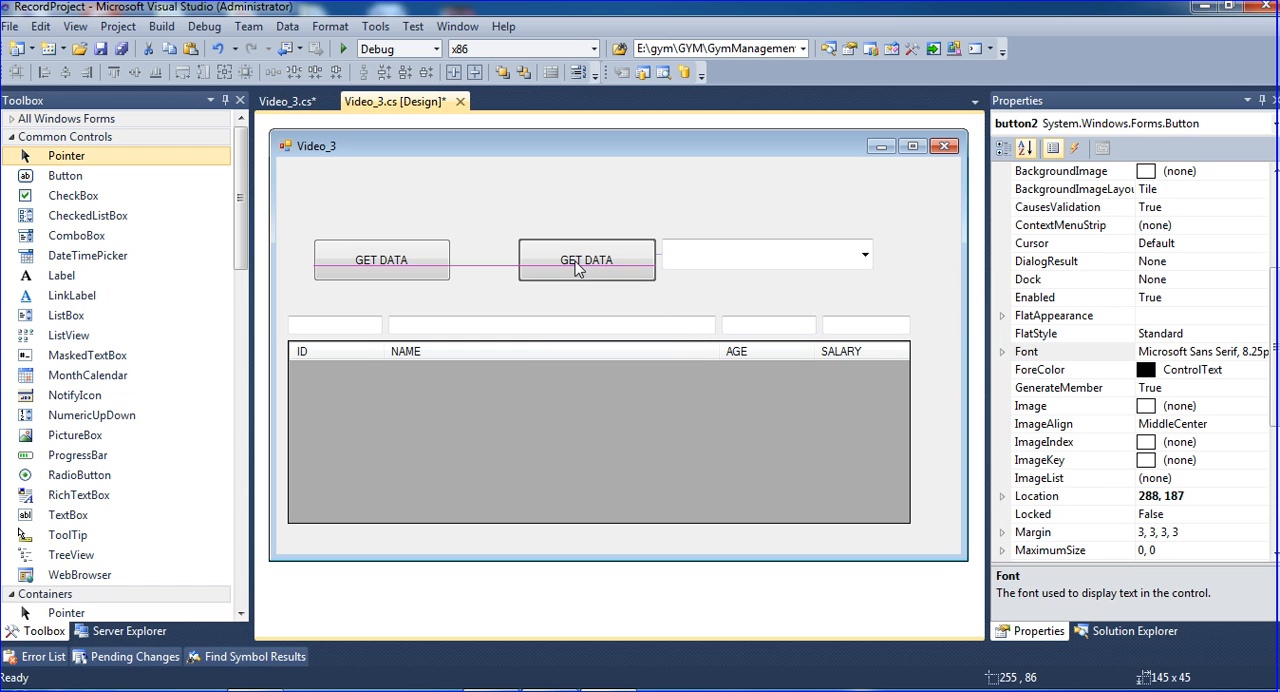
right_click(578, 268)
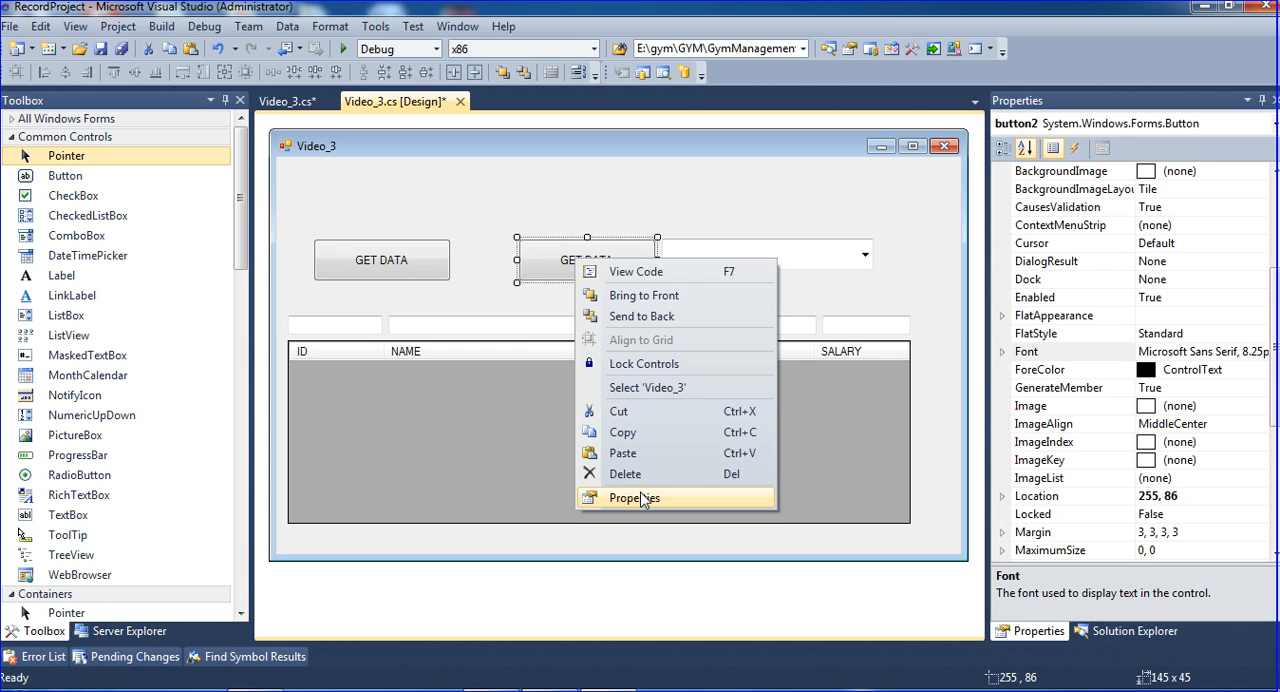
left_click(640, 498)
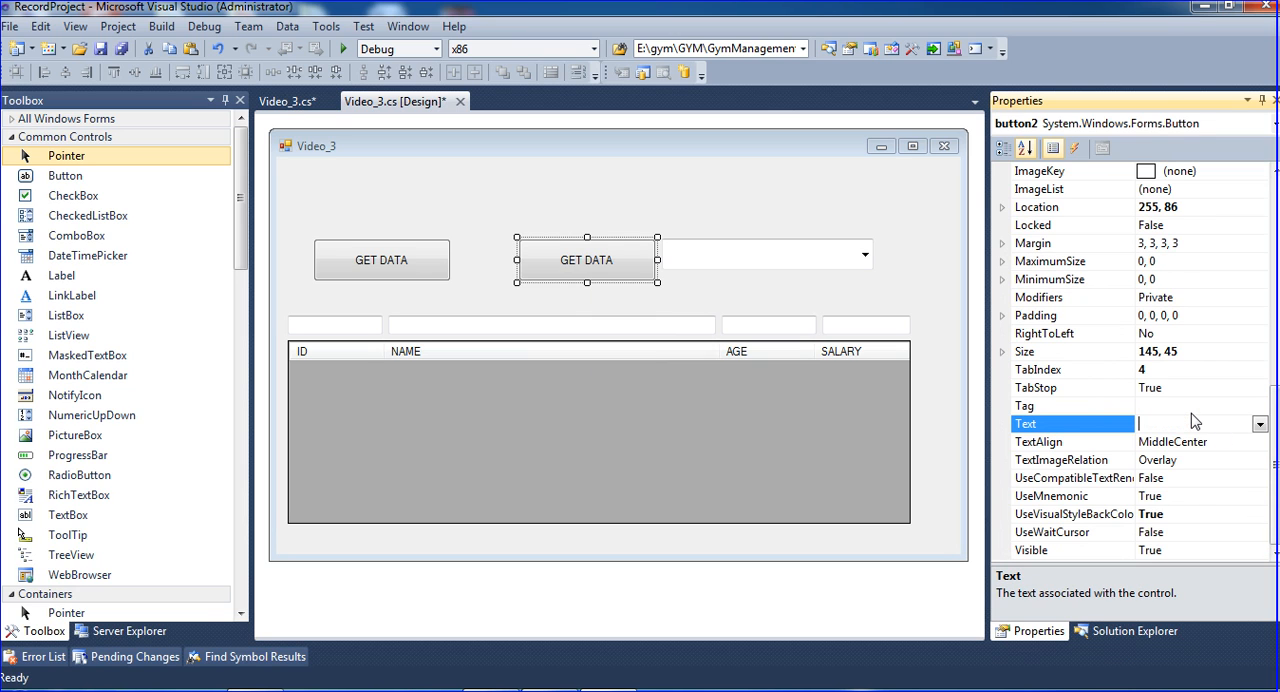
type("FETCH")
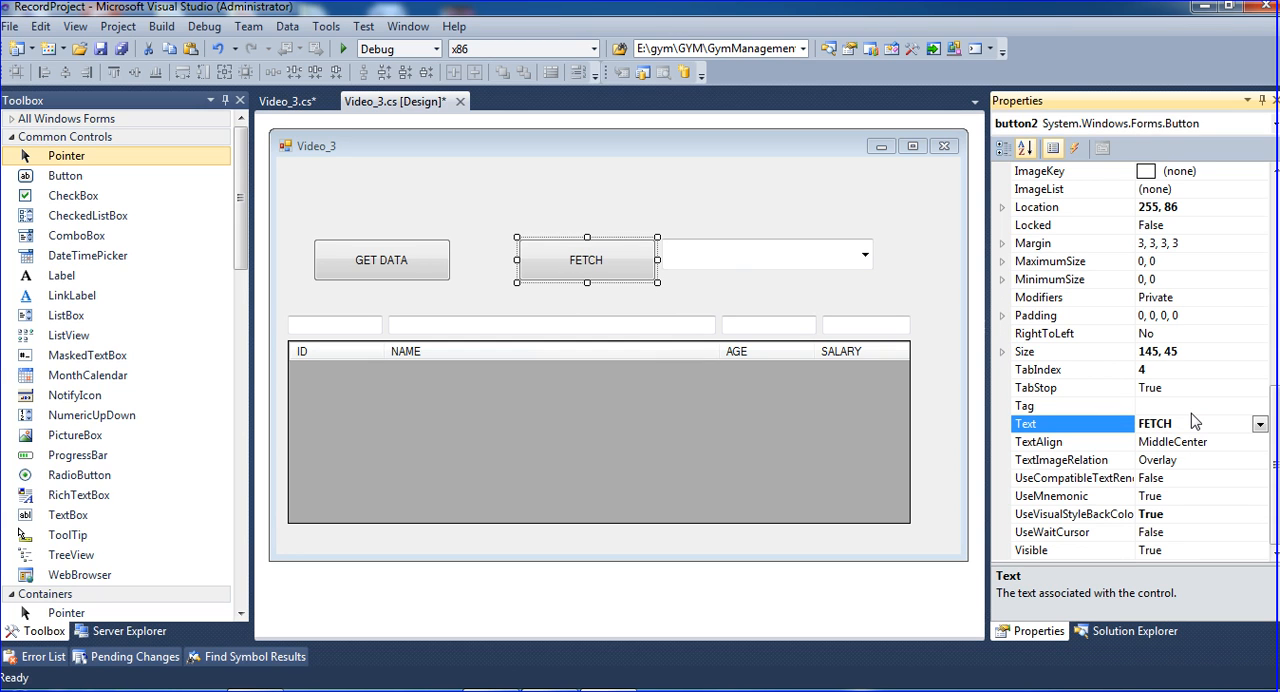
left_click(456, 276)
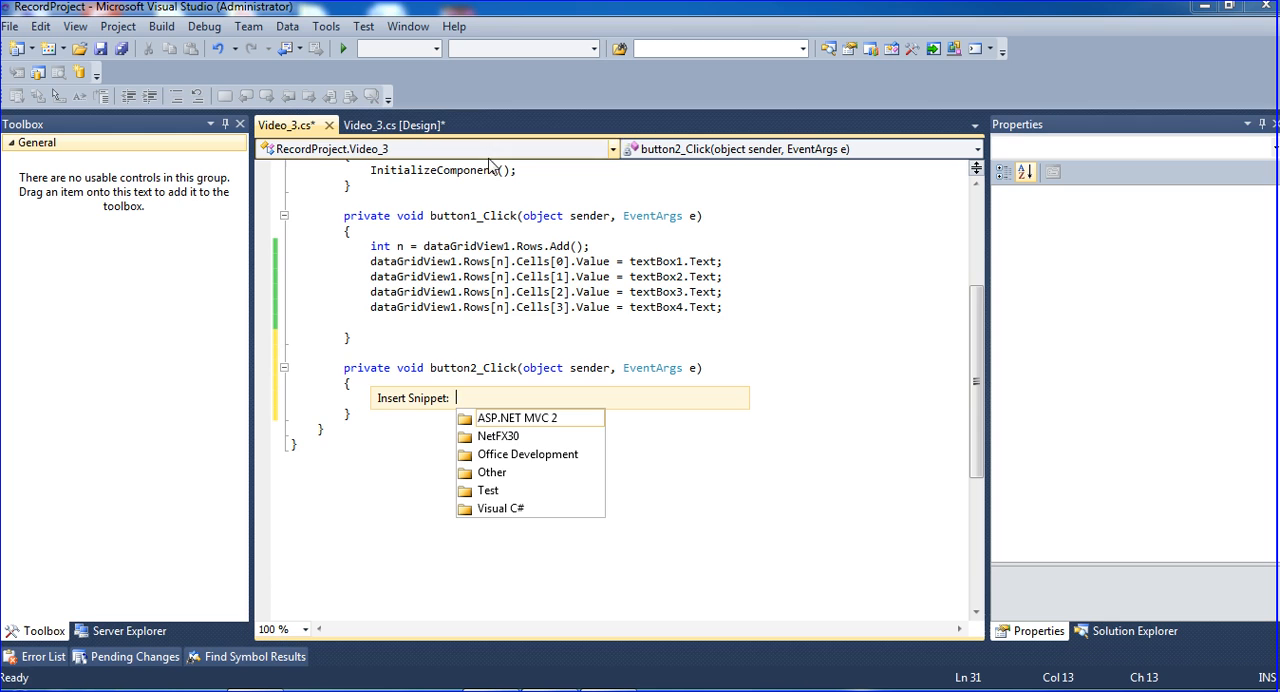
Write foreach (DataGridViewRow row in dataGridView1.Rows) { } inside button2_Click
left_click(500, 508)
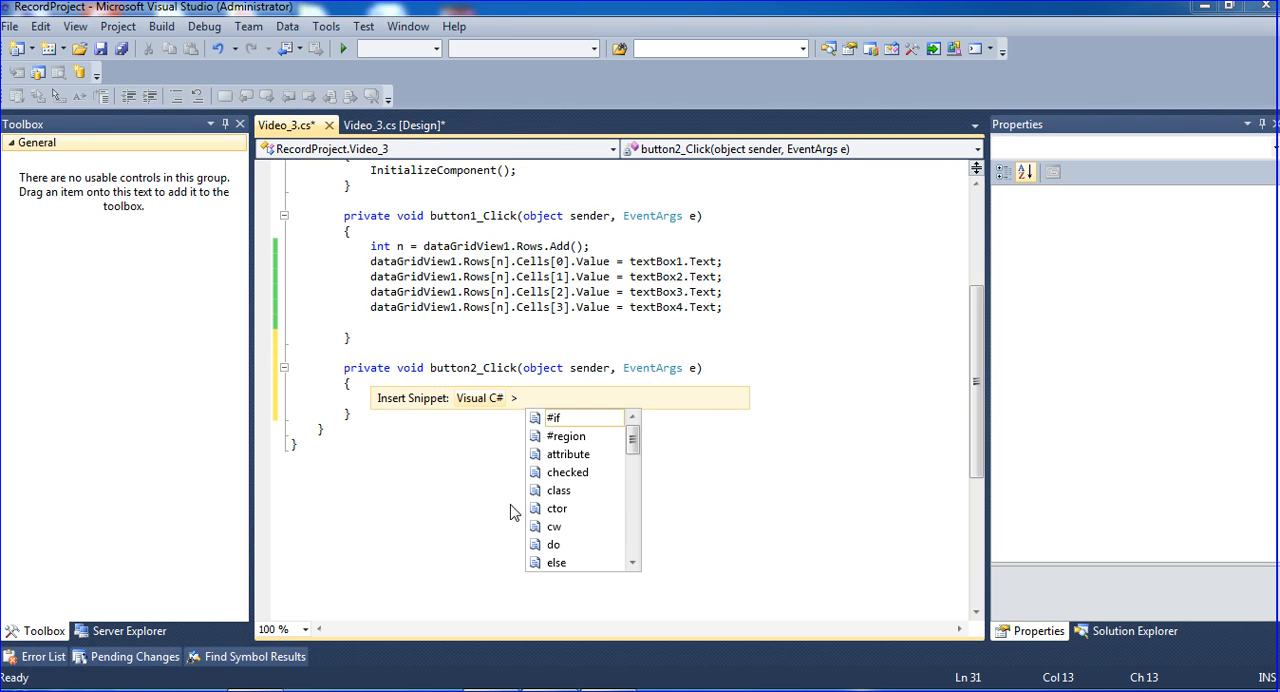
type("foreach (var item in collection")
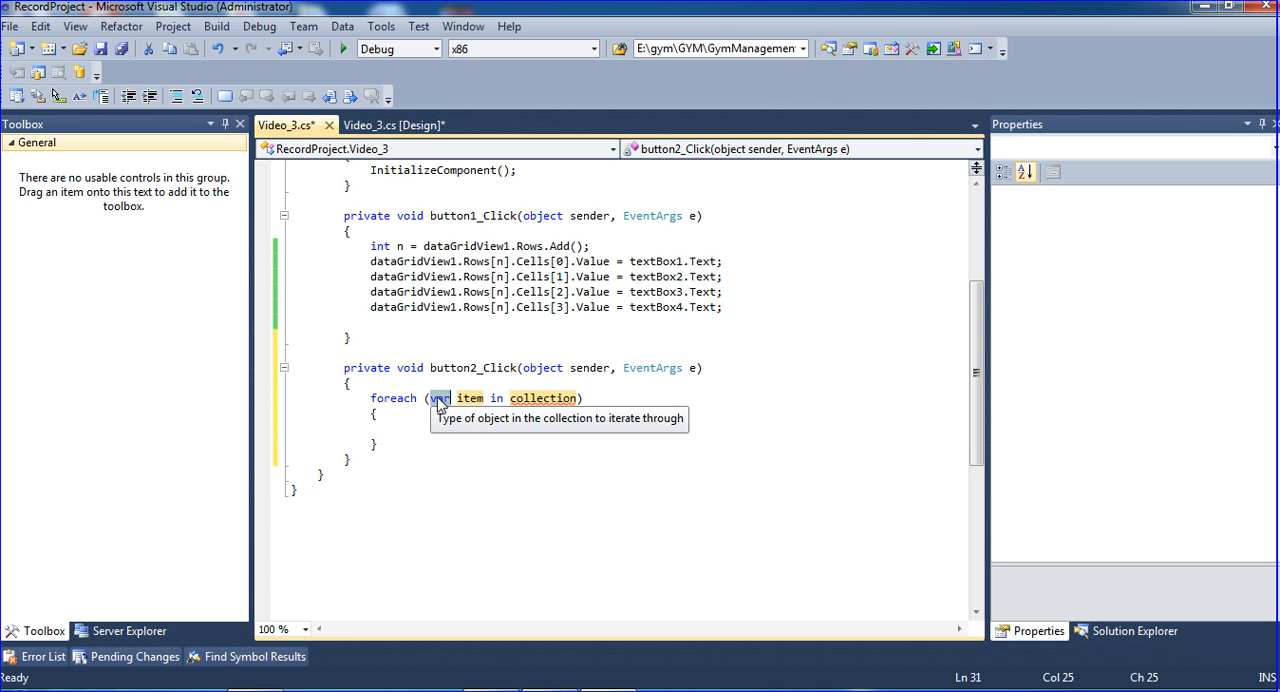
mouse_move(438, 400)
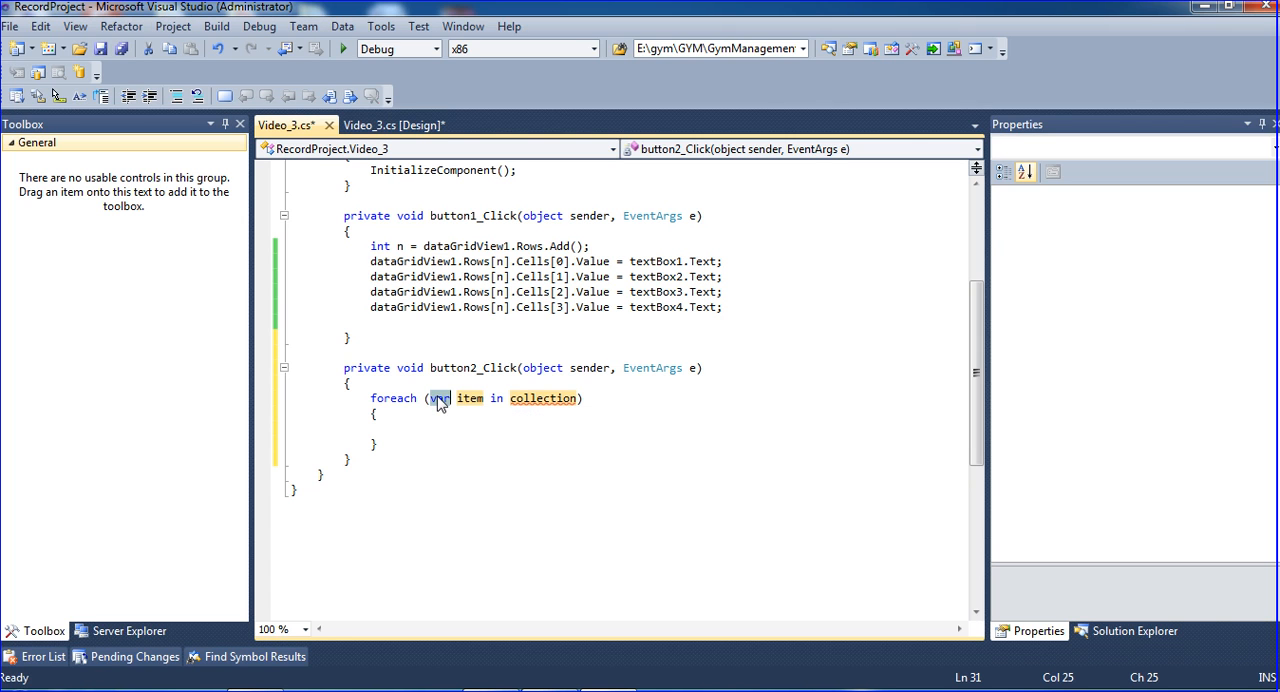
type("dat")
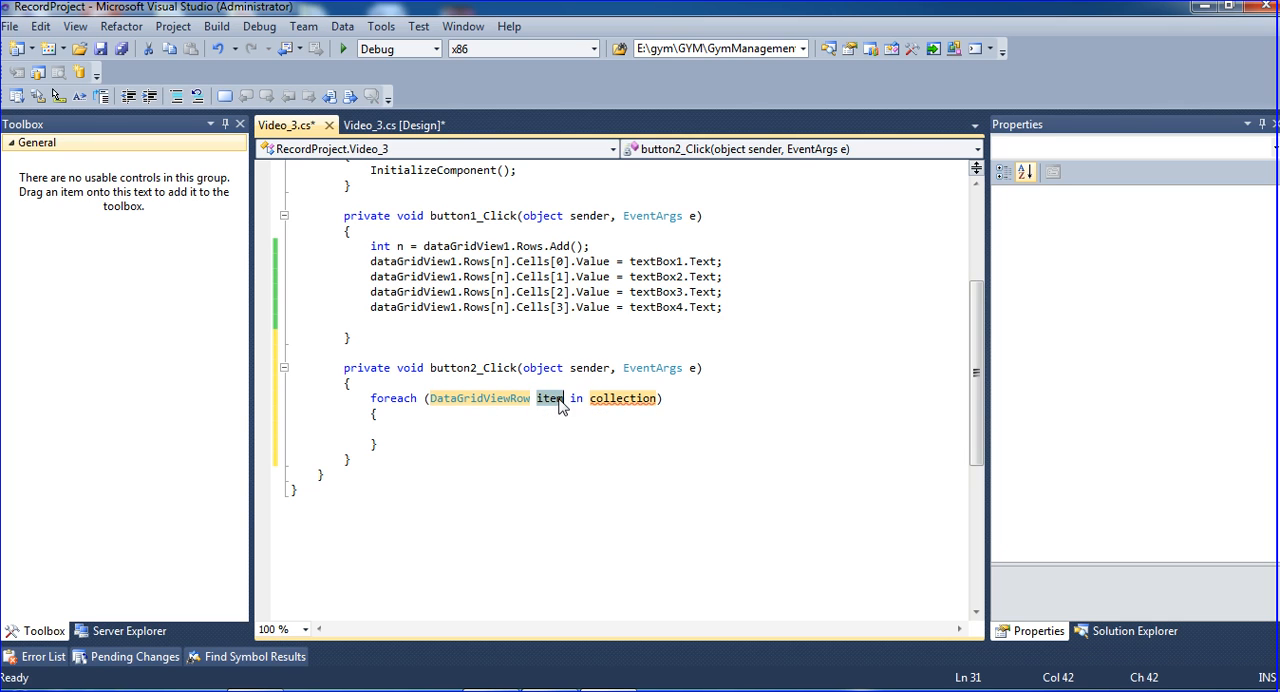
type("row")
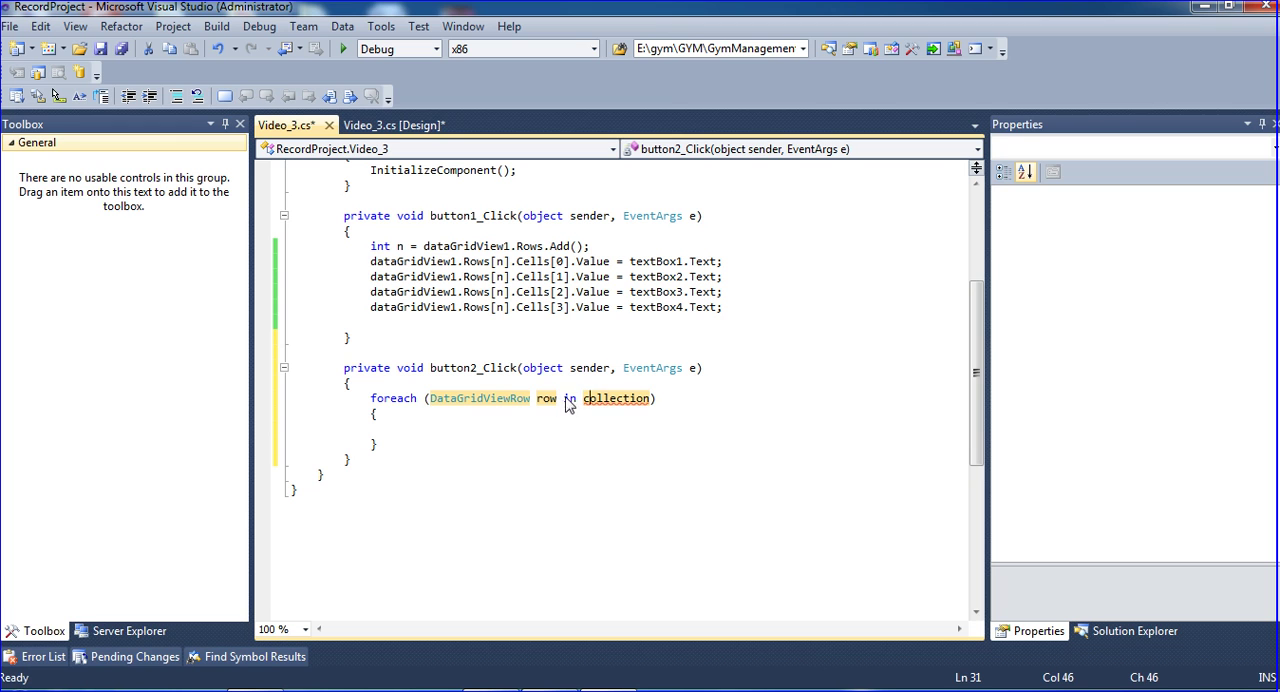
type("da")
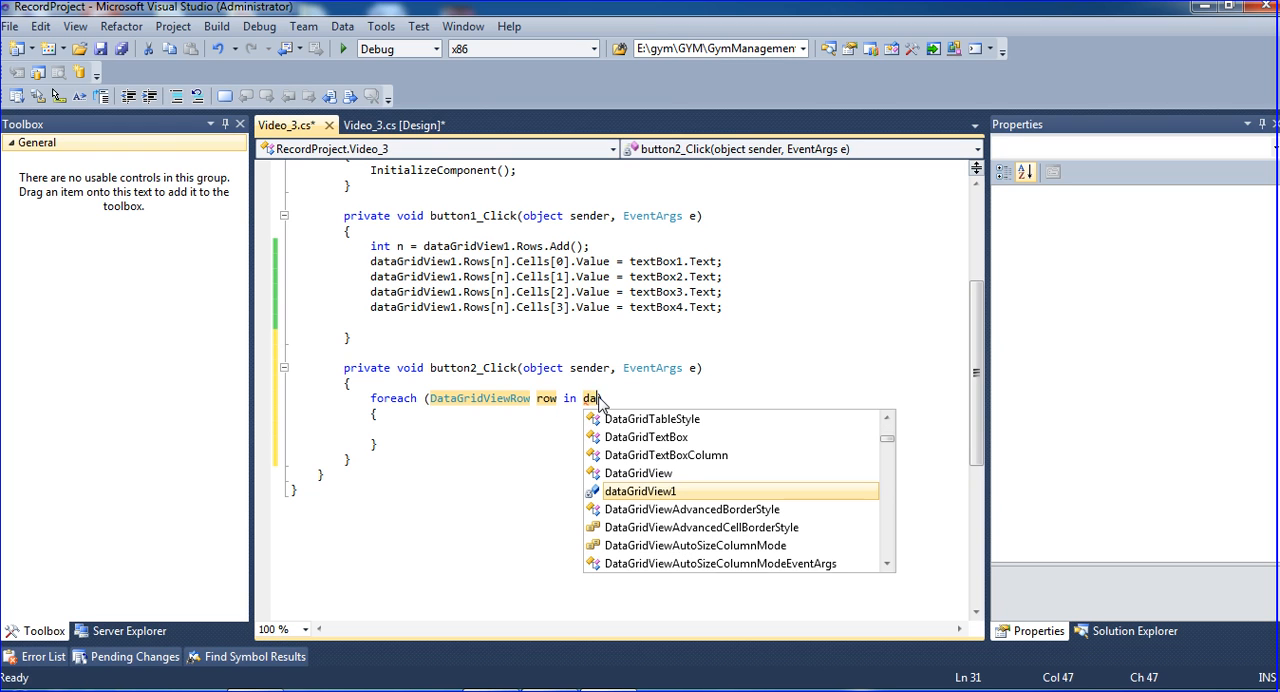
type("dataGridView1.r")
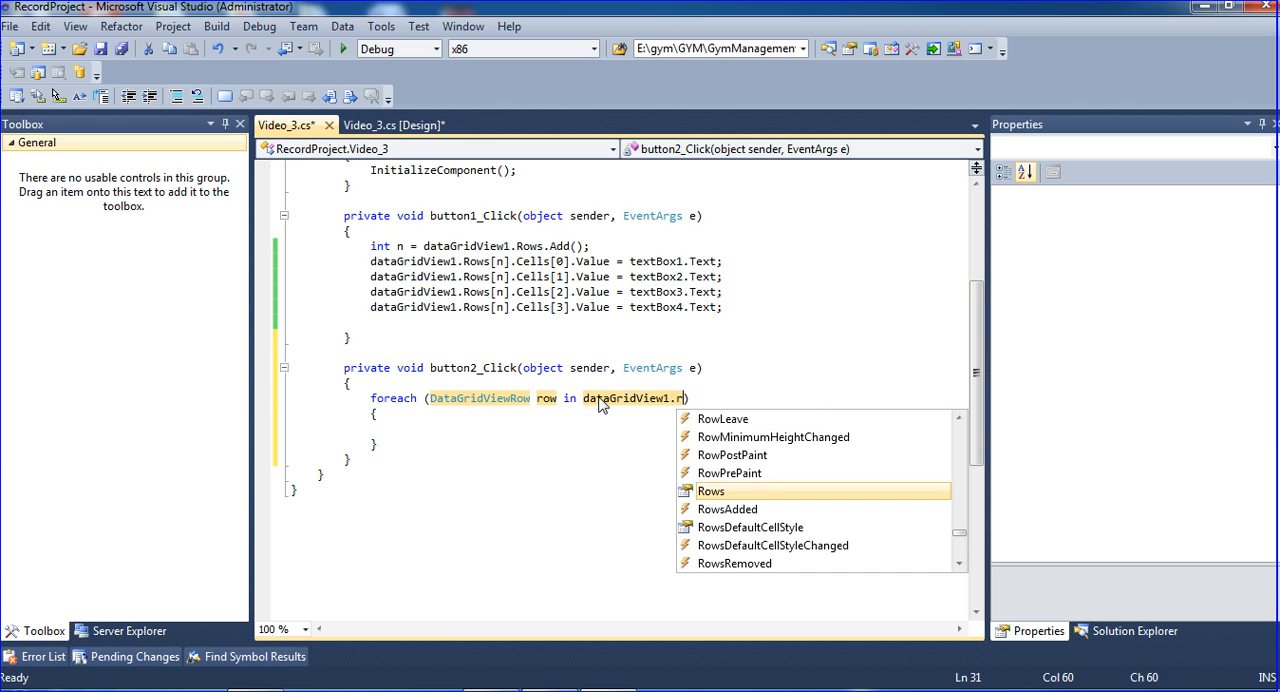
key("Tab")
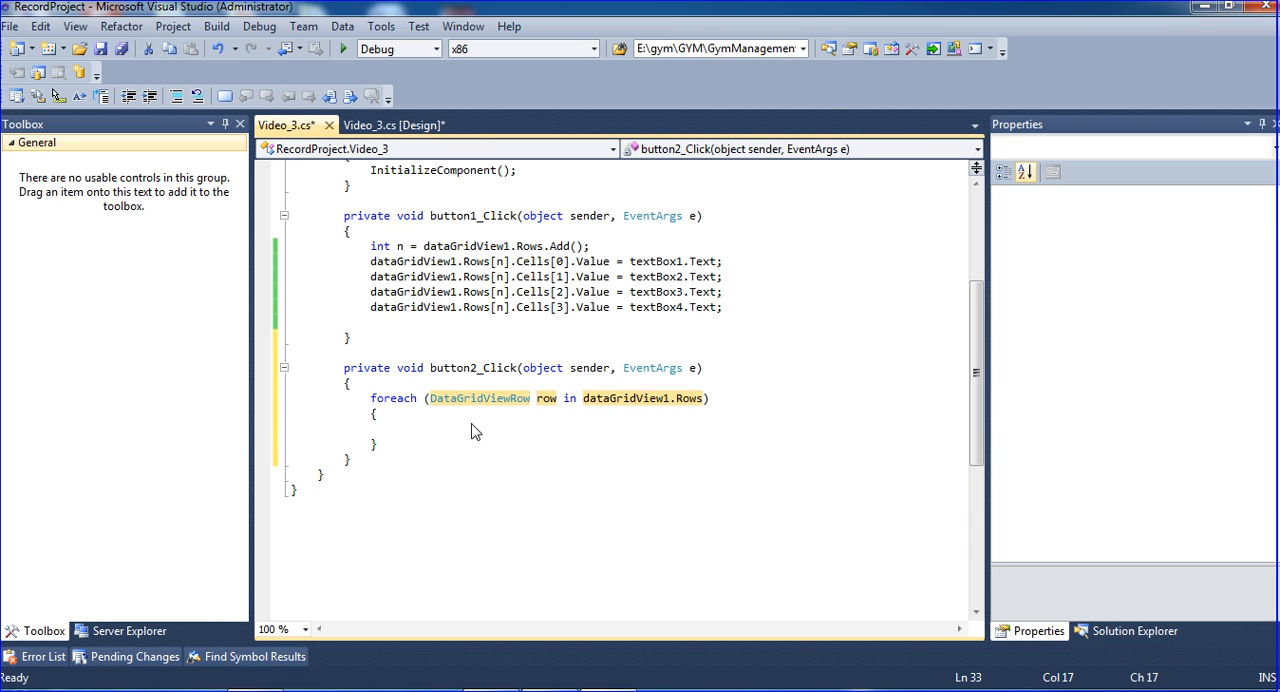
Begin the loop body statement comboBox1.Items.Add(row[ using IntelliSense completions
type("co")
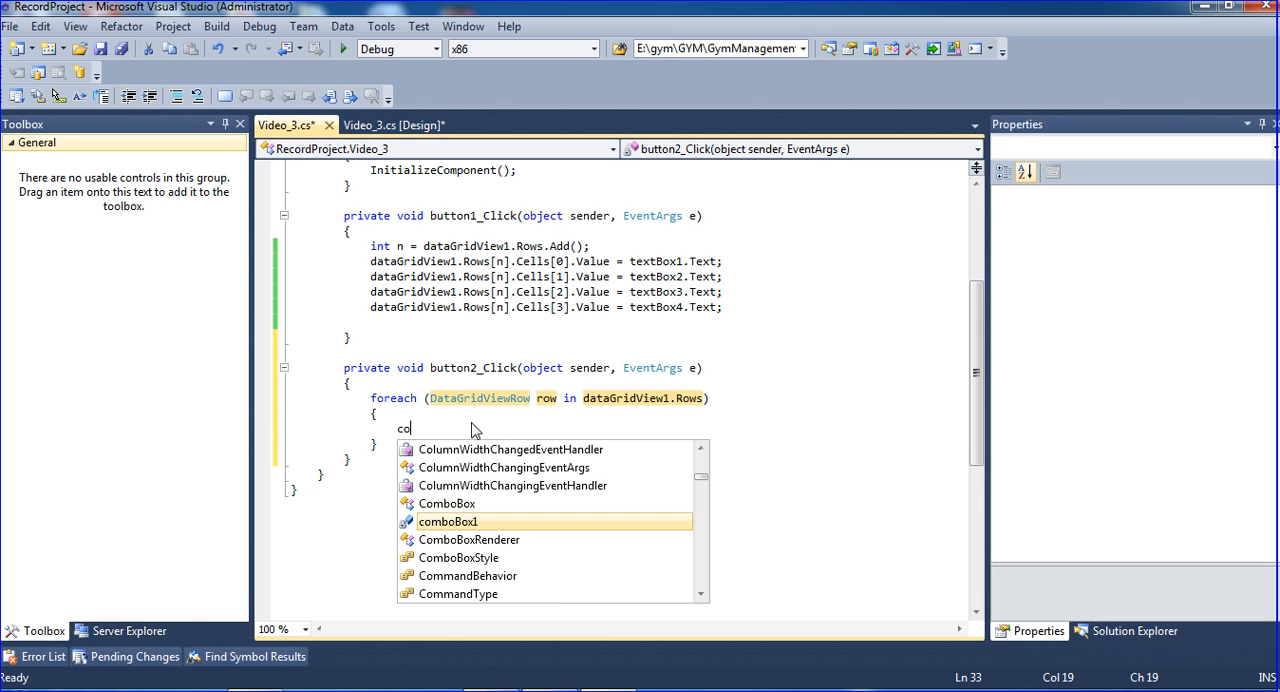
key("Tab")
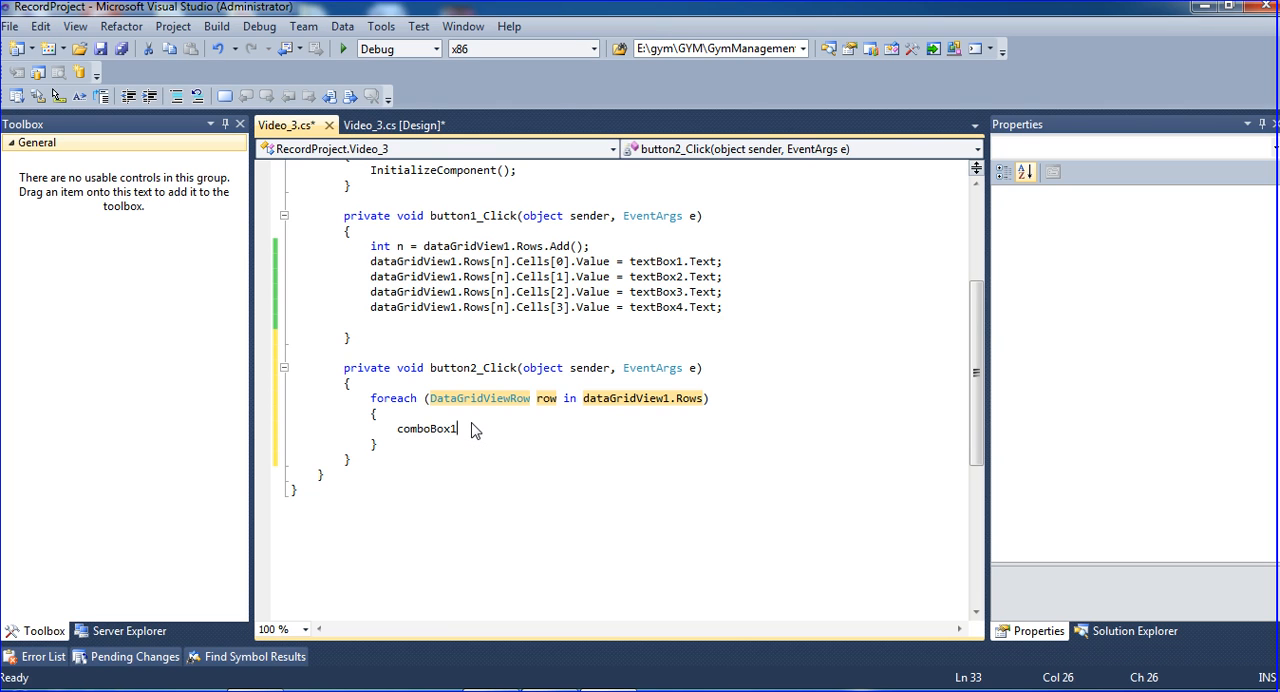
type(".i")
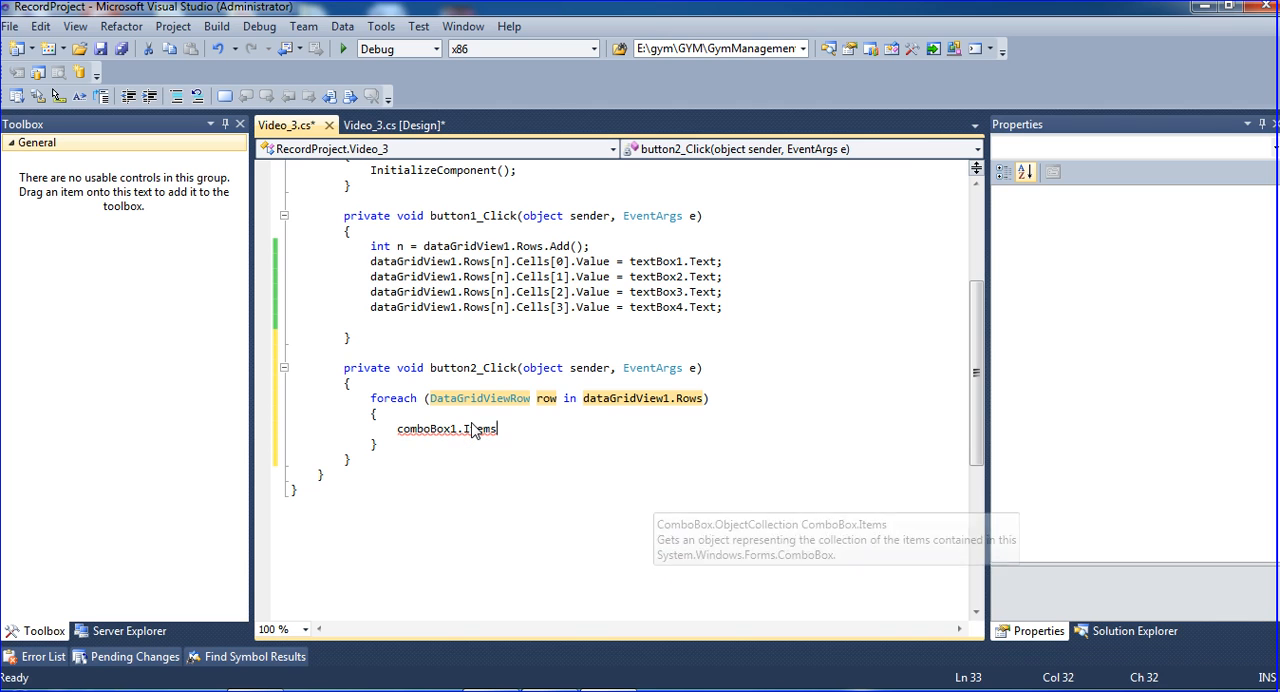
type(".Add")
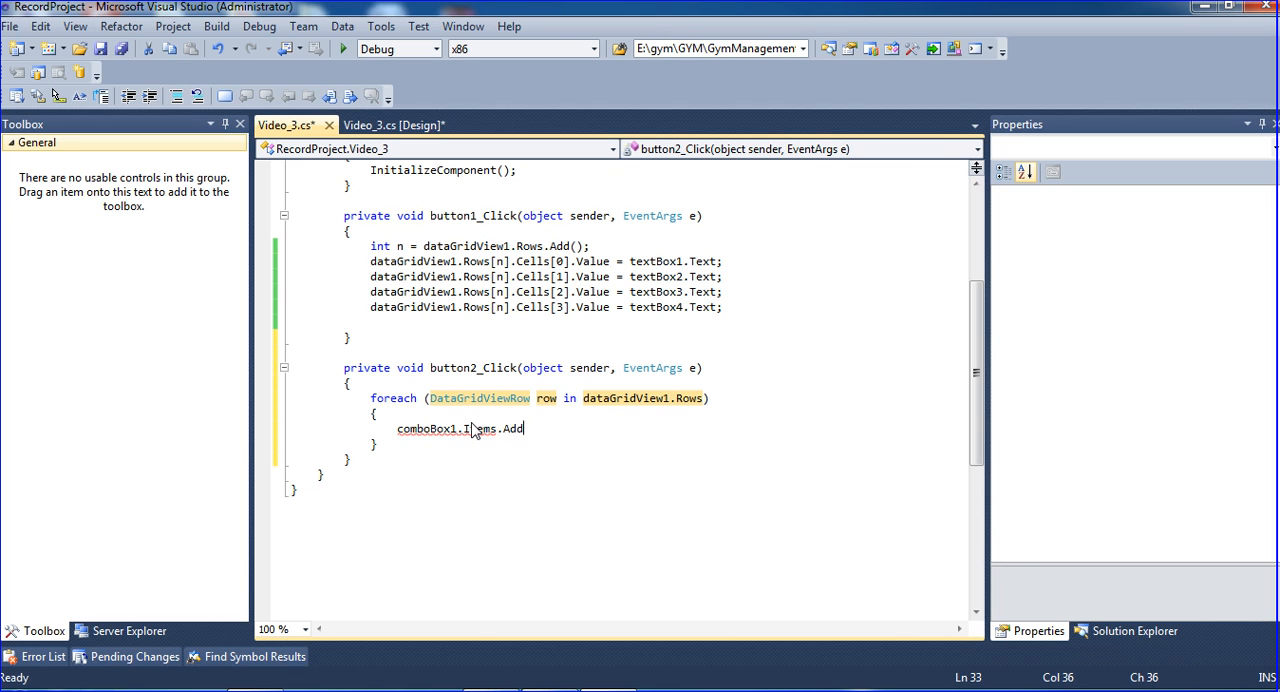
type("(")
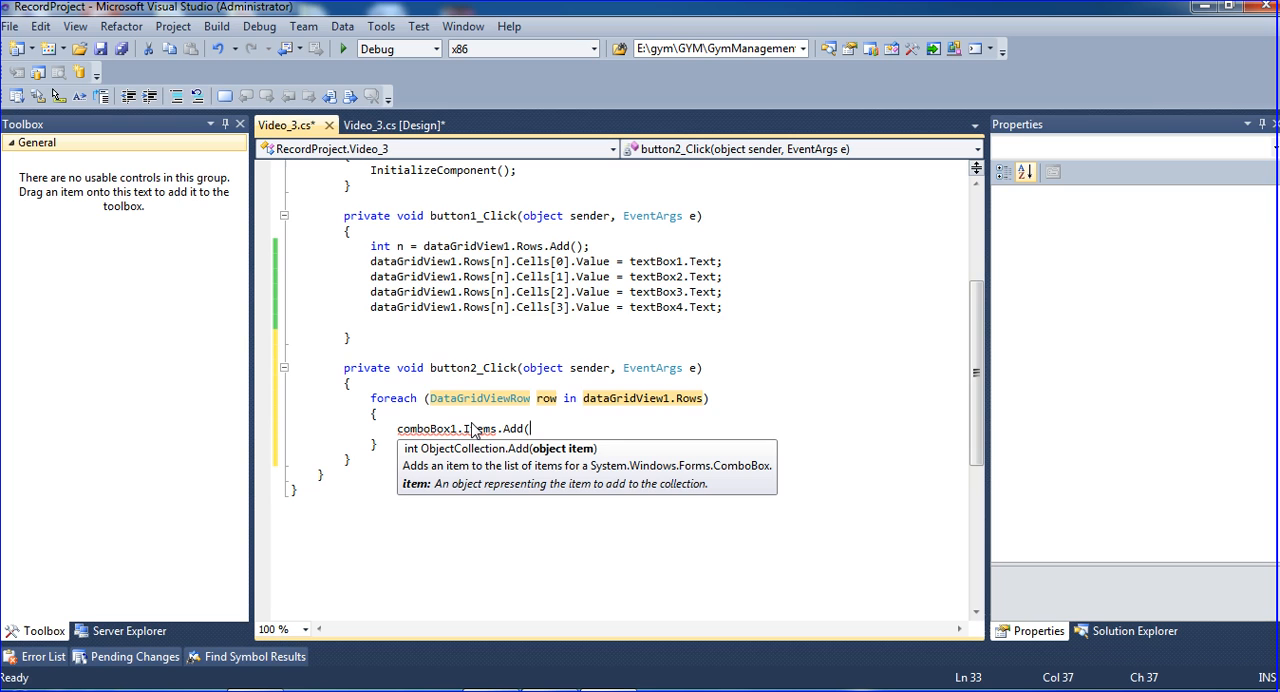
type("r")
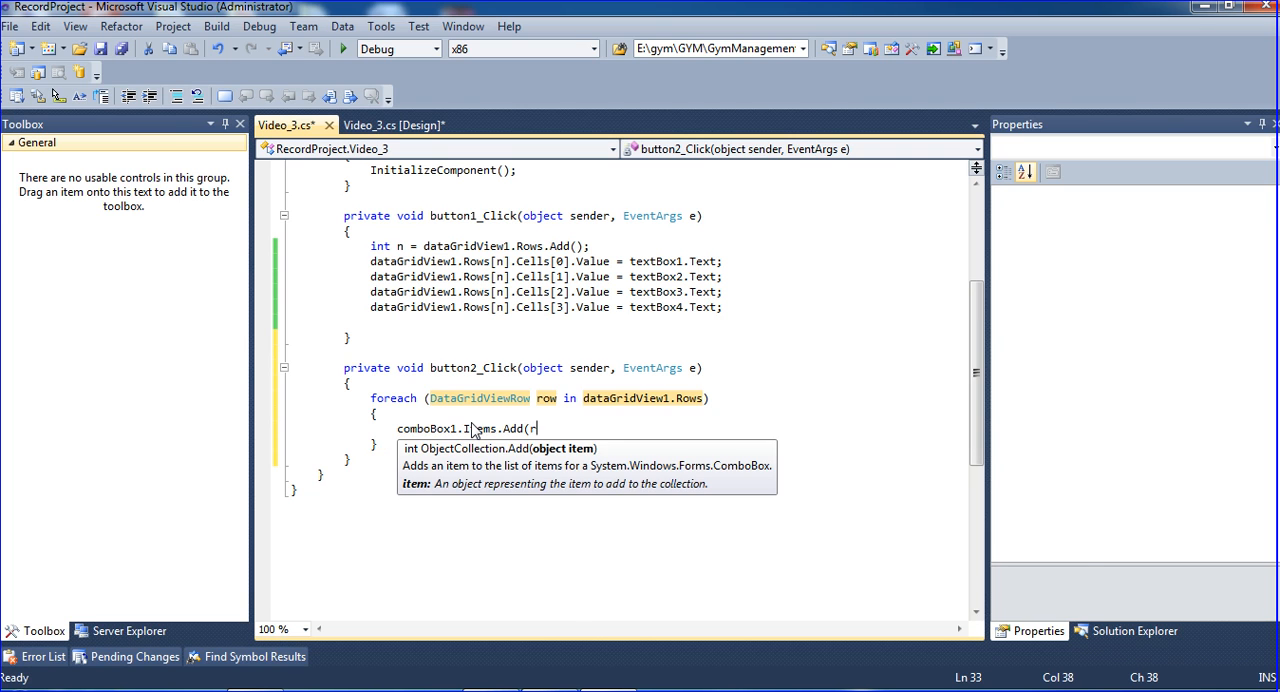
type("ow")
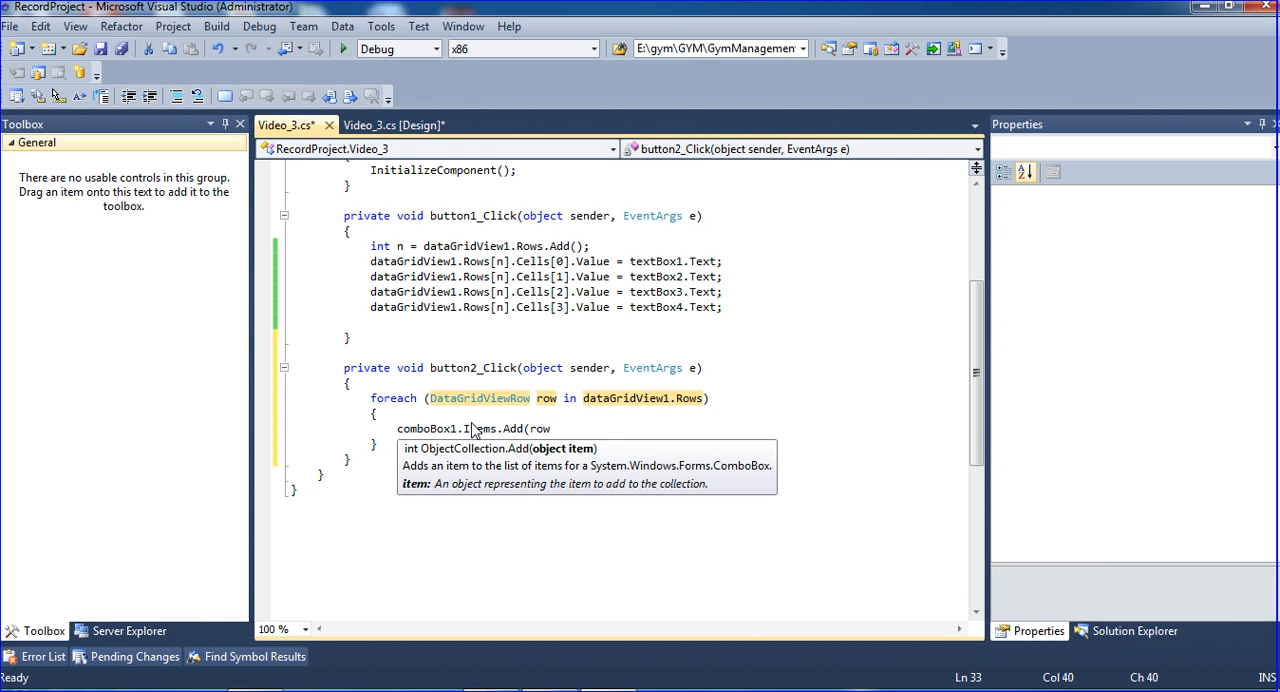
type("[")
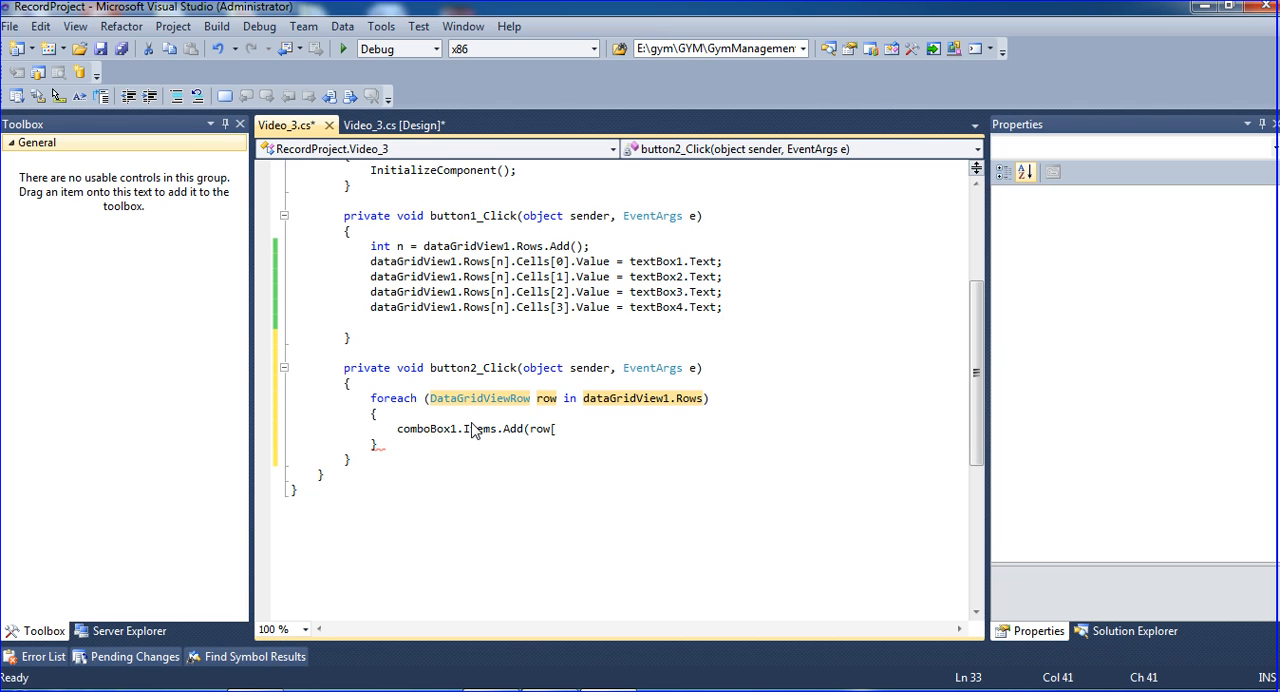
Finish the statement as comboBox1.Items.Add(row.Cells[2].Value.ToString());
right_click(476, 430)
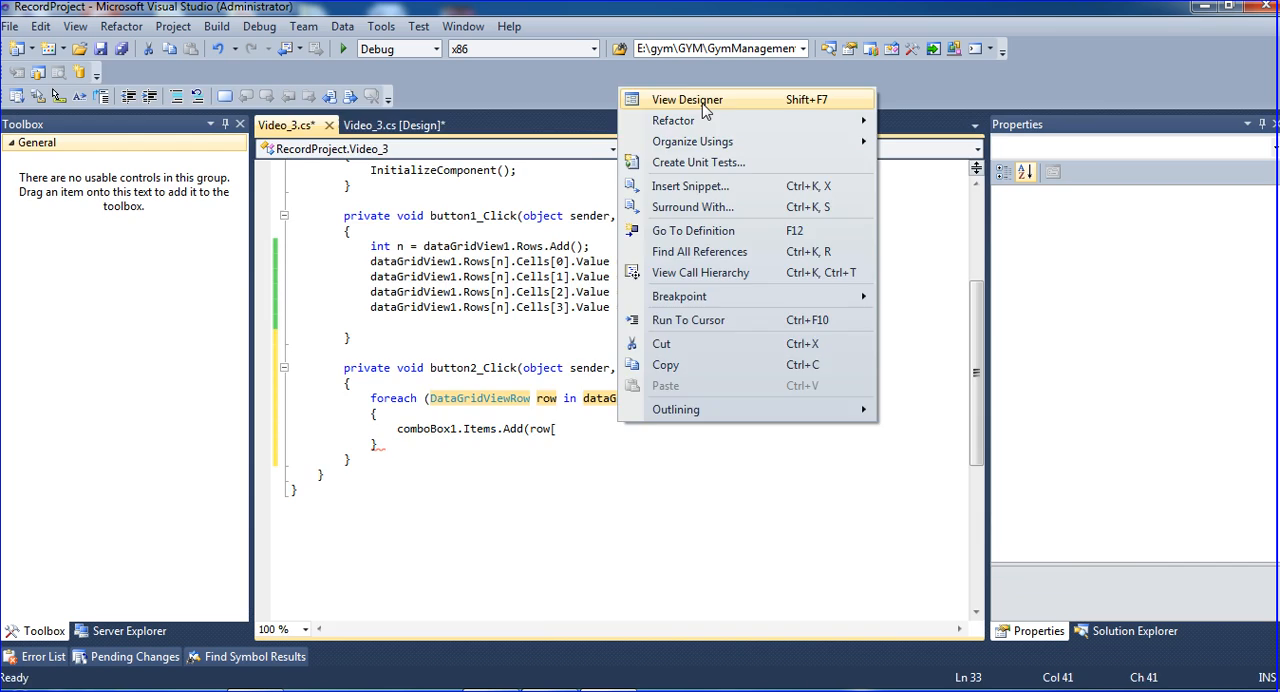
left_click(688, 100)
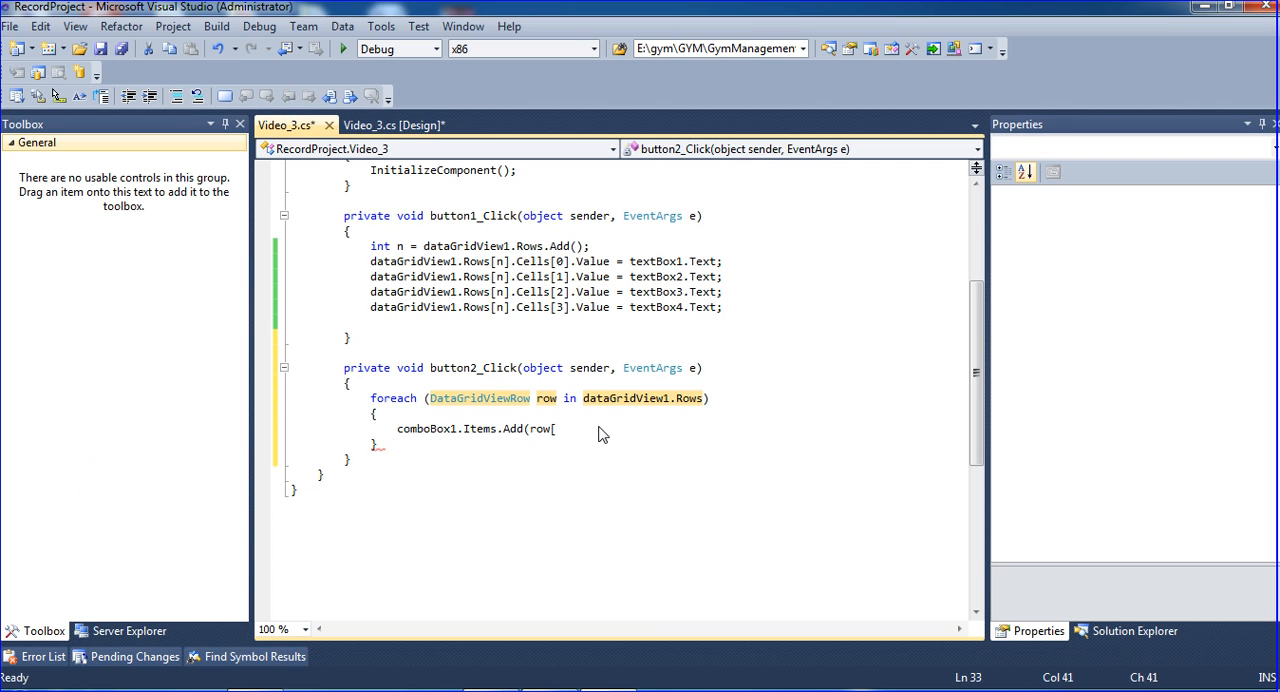
type(".Cells")
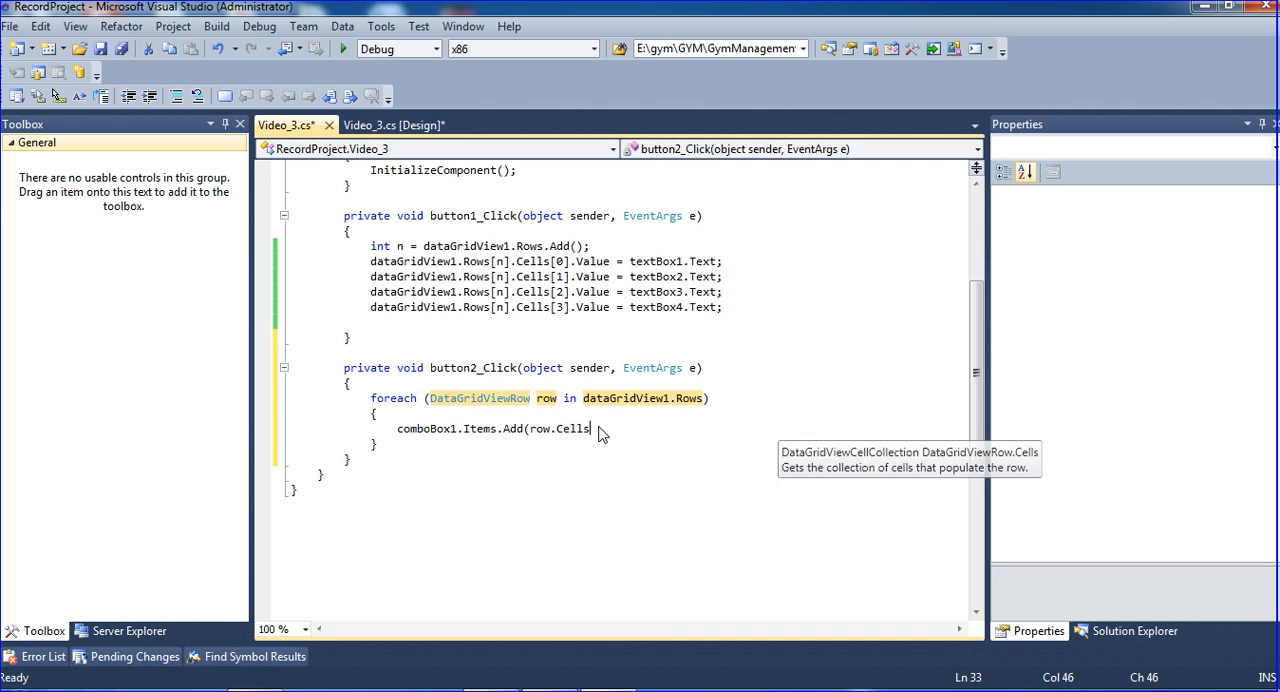
type("[1].Value")
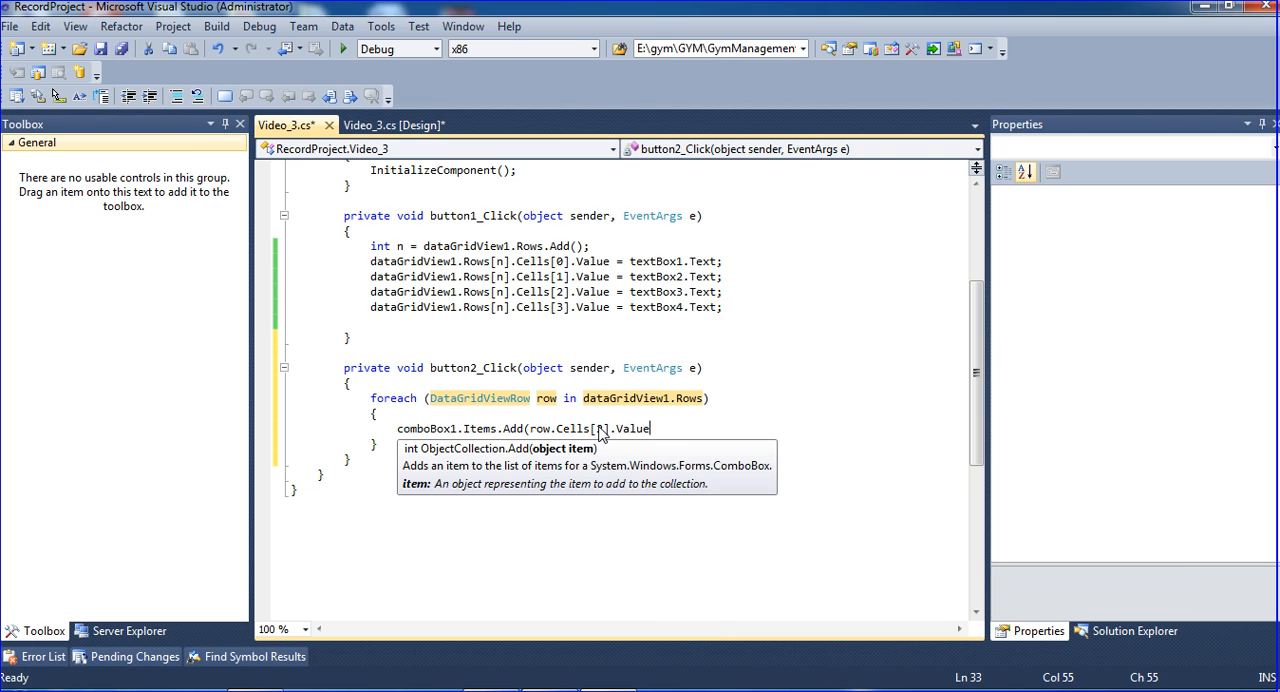
type(".ToString")
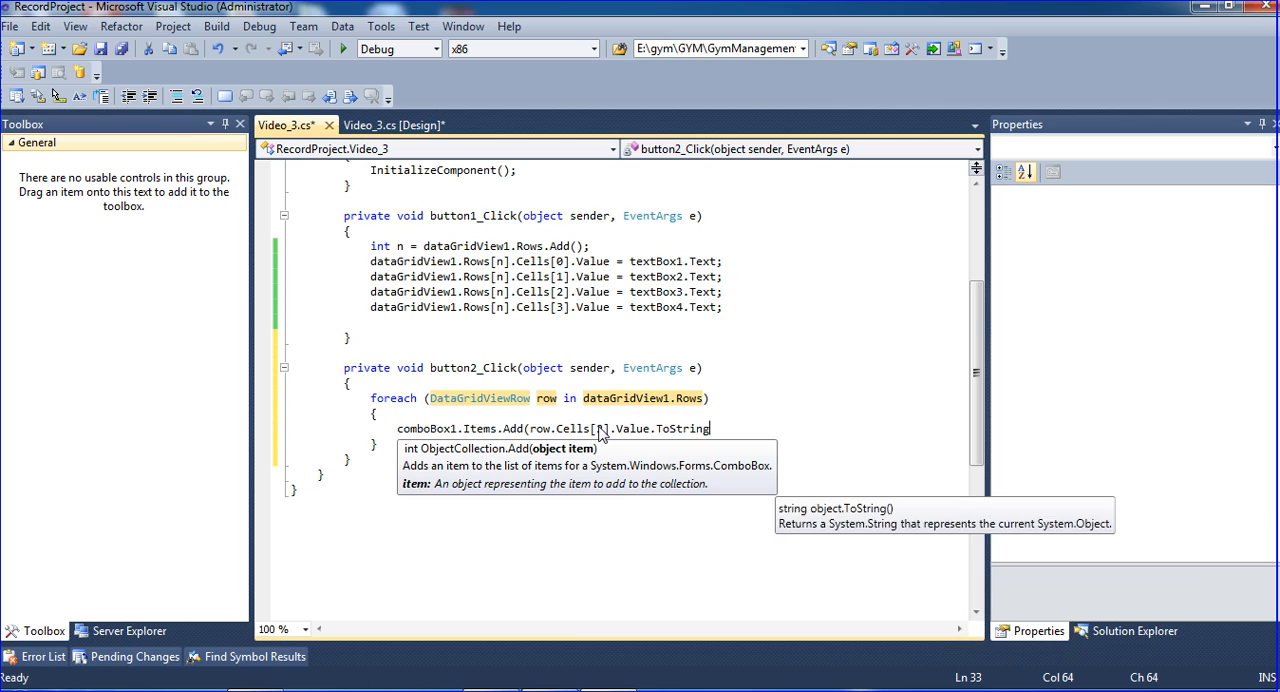
type("());")
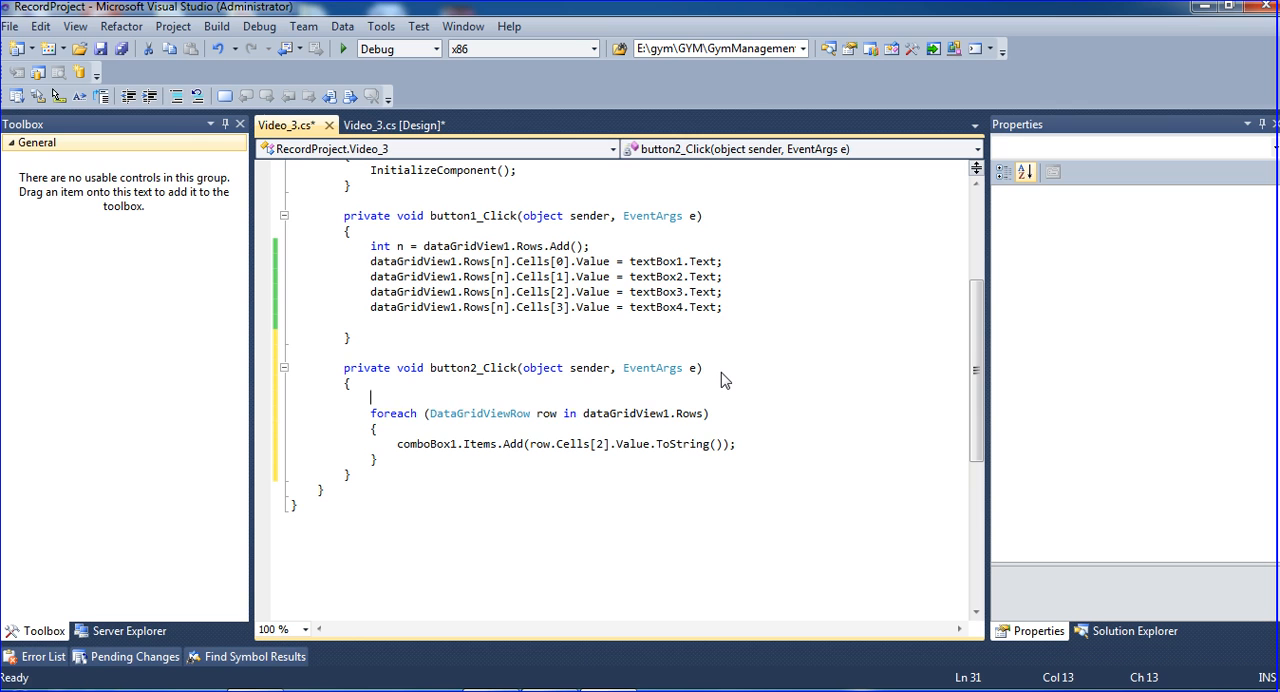
Add comboBox1.Items.Clear(); above the foreach loop, save, and start building the project
type("comboBox1.Items.c")
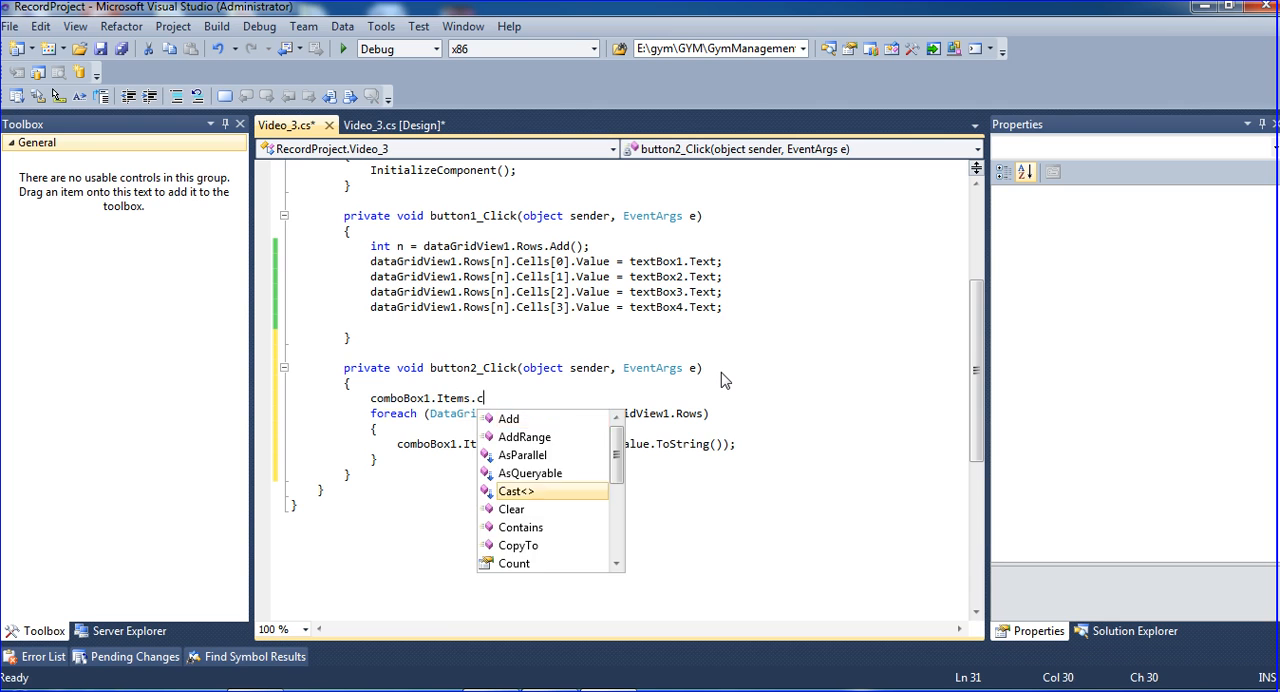
type("lear();")
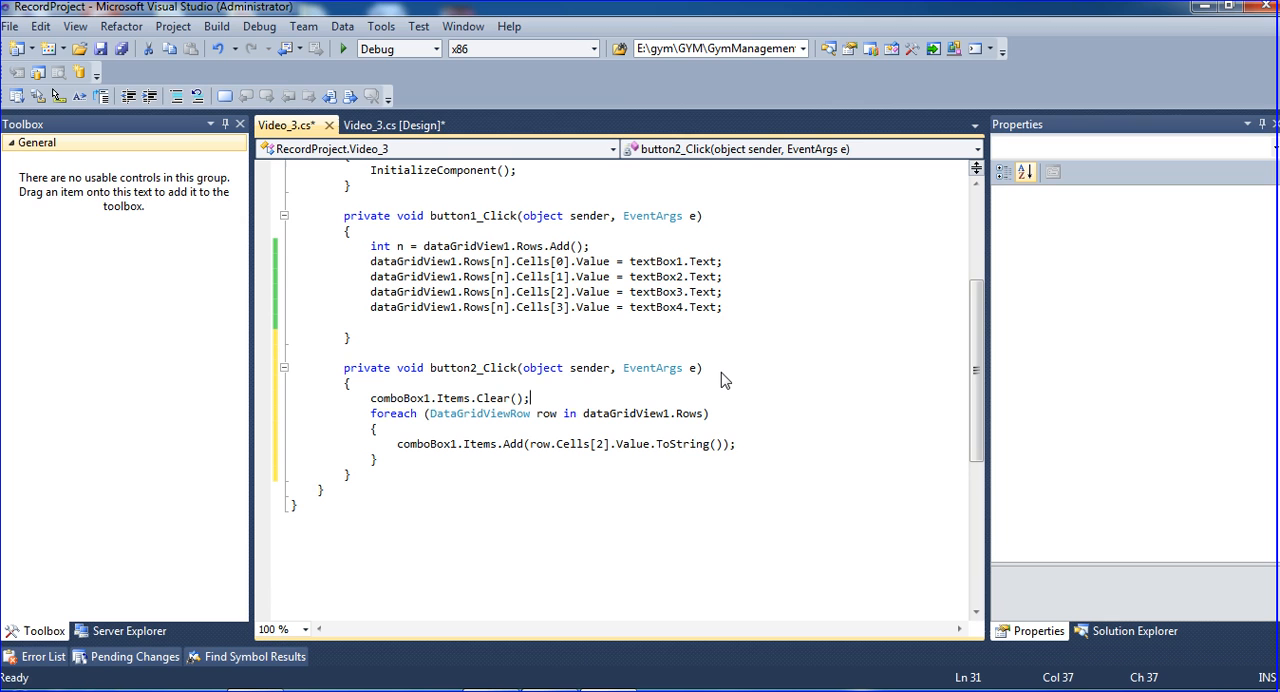
key("Ctrl+S")
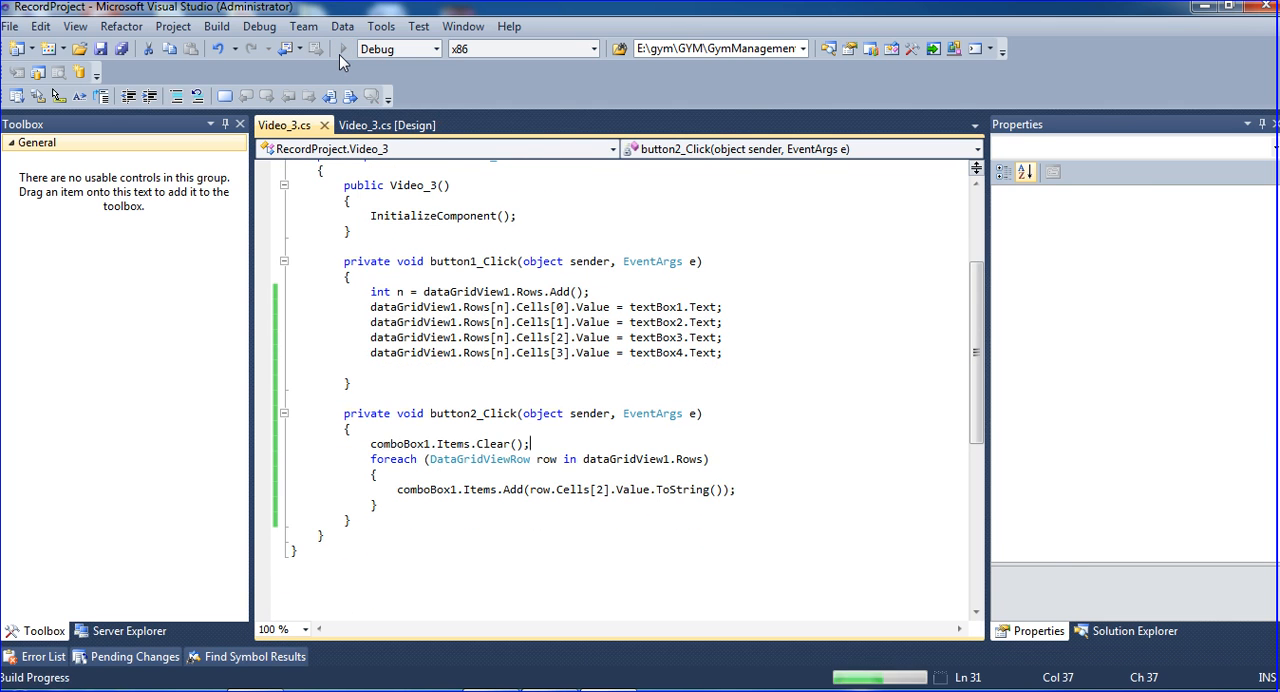
Enter the Raja record with age 25 and salary 25000 and add it as a grid row
left_click(344, 48)
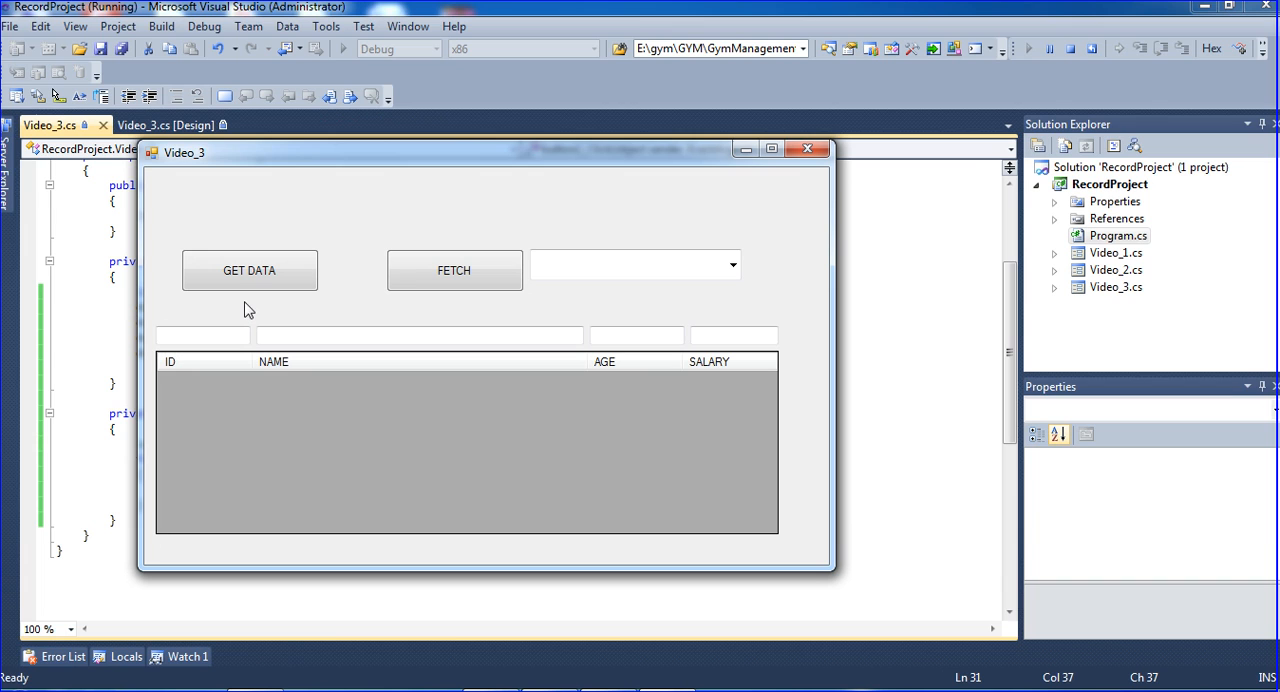
left_click(202, 336)
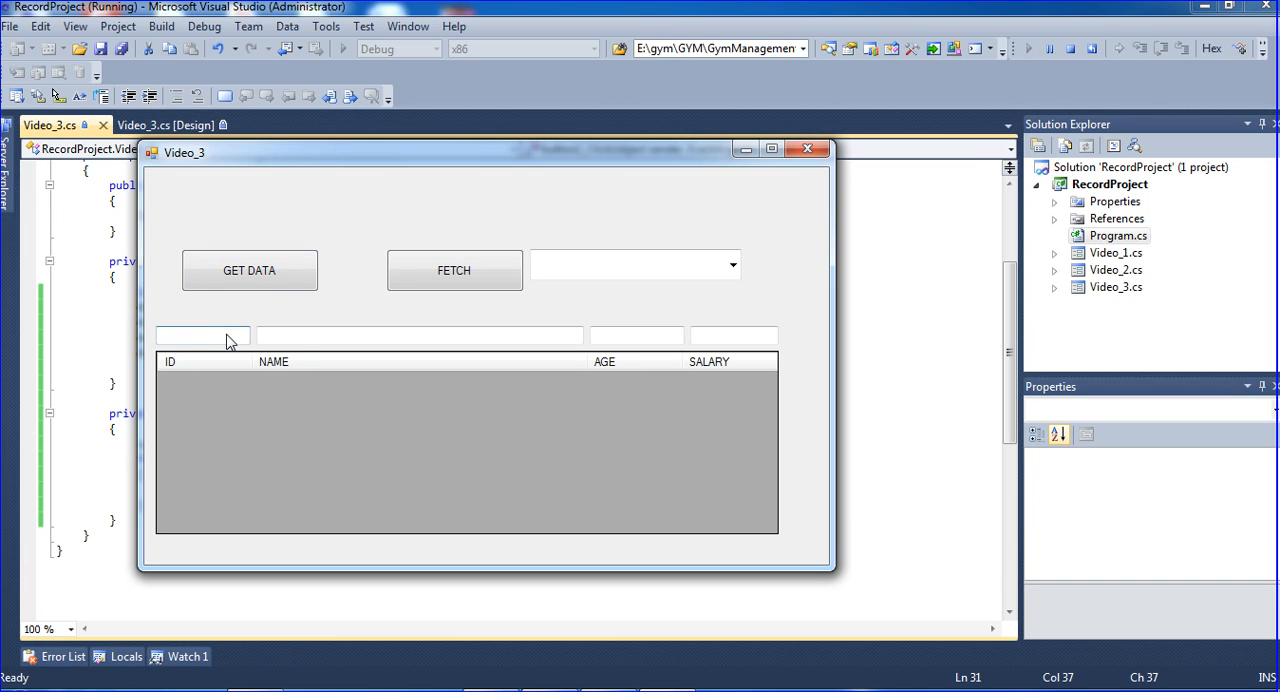
left_click(418, 336)
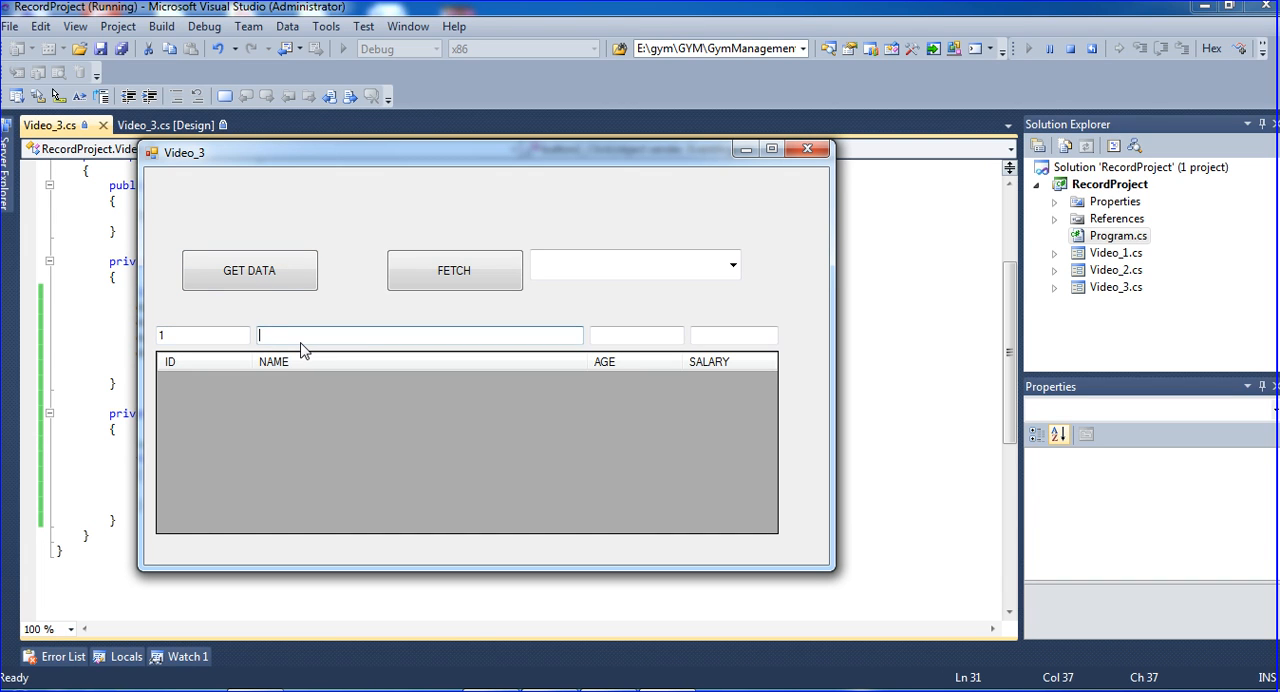
type("Rajal")
left_click(636, 334)
type("25")
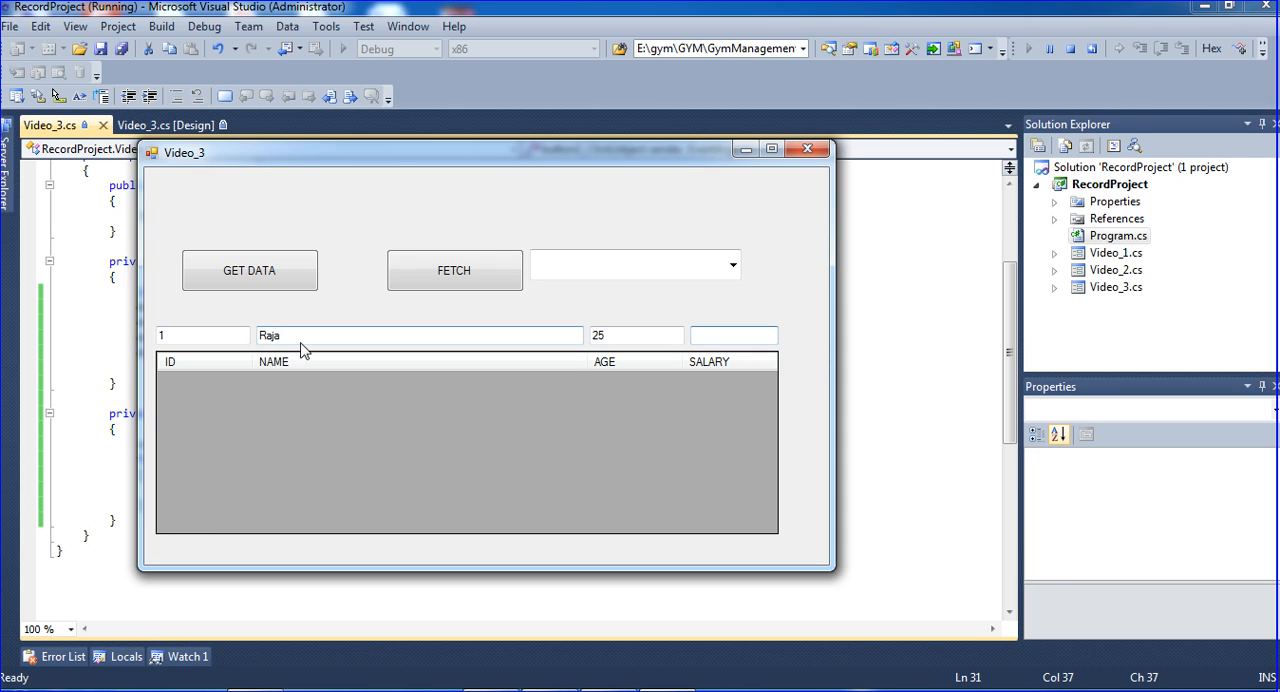
type("2")
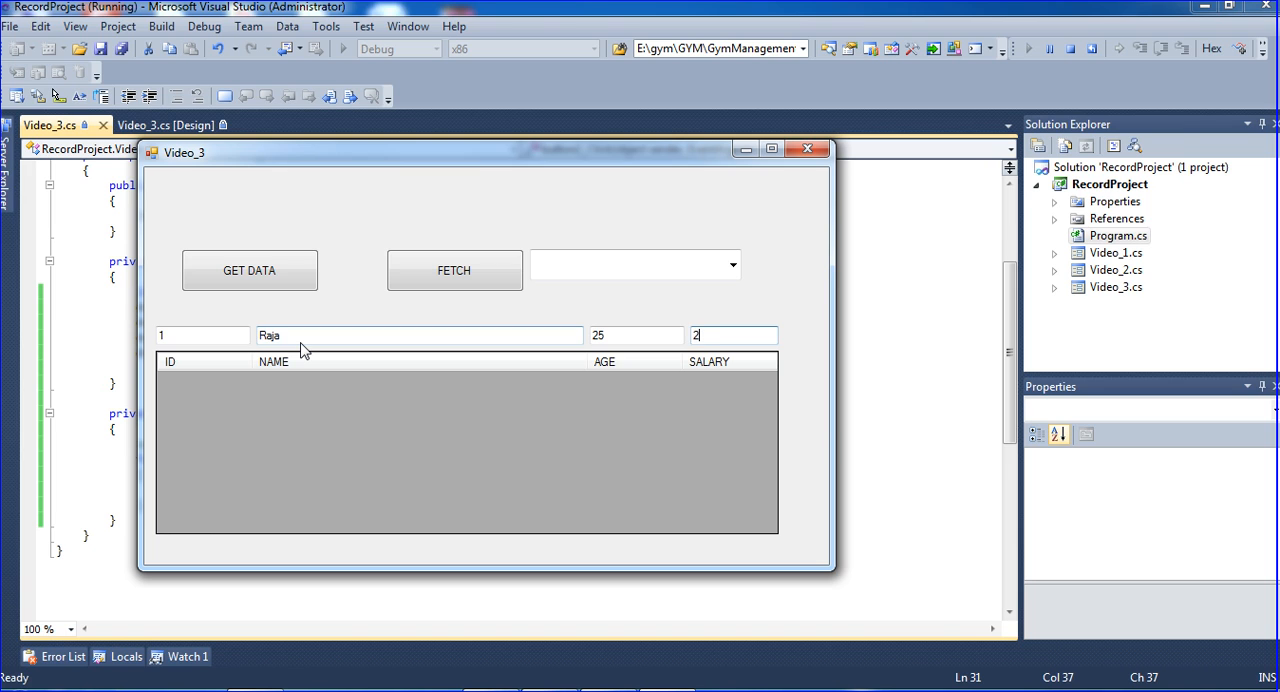
type("5000")
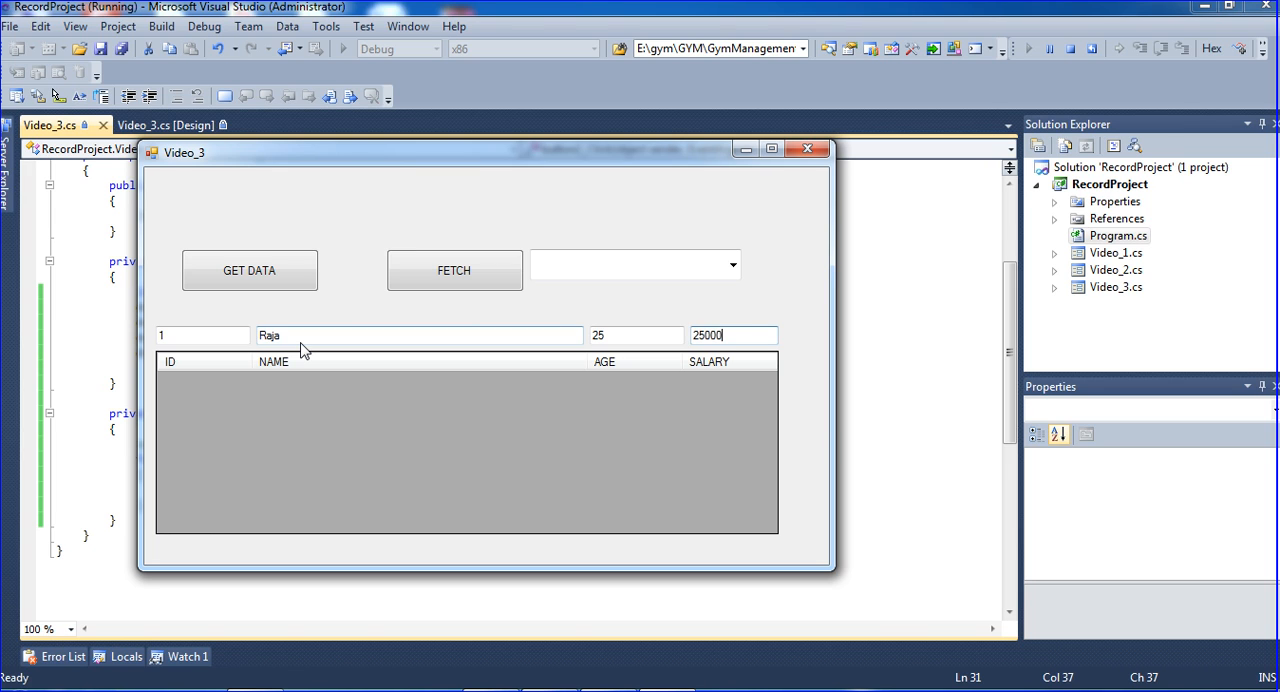
left_click(248, 270)
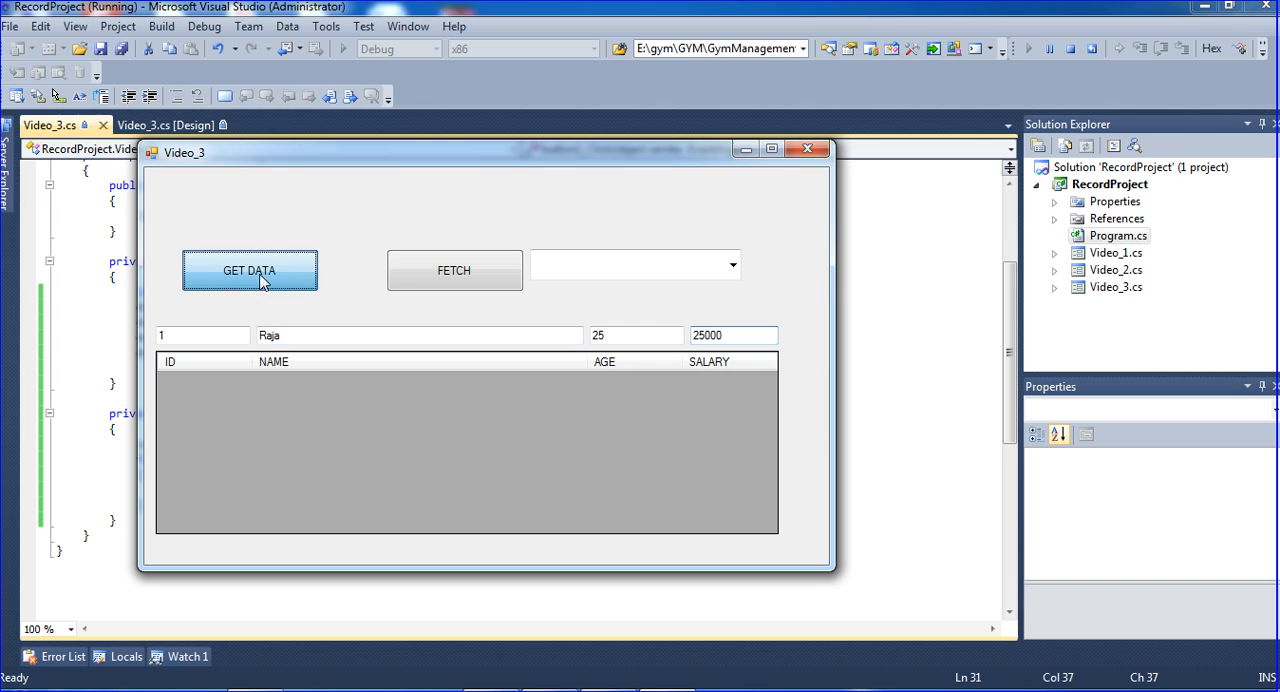
Add further rows for Mani, Jaya, Rajesh and Uyah with GET DATA
left_click(248, 270)
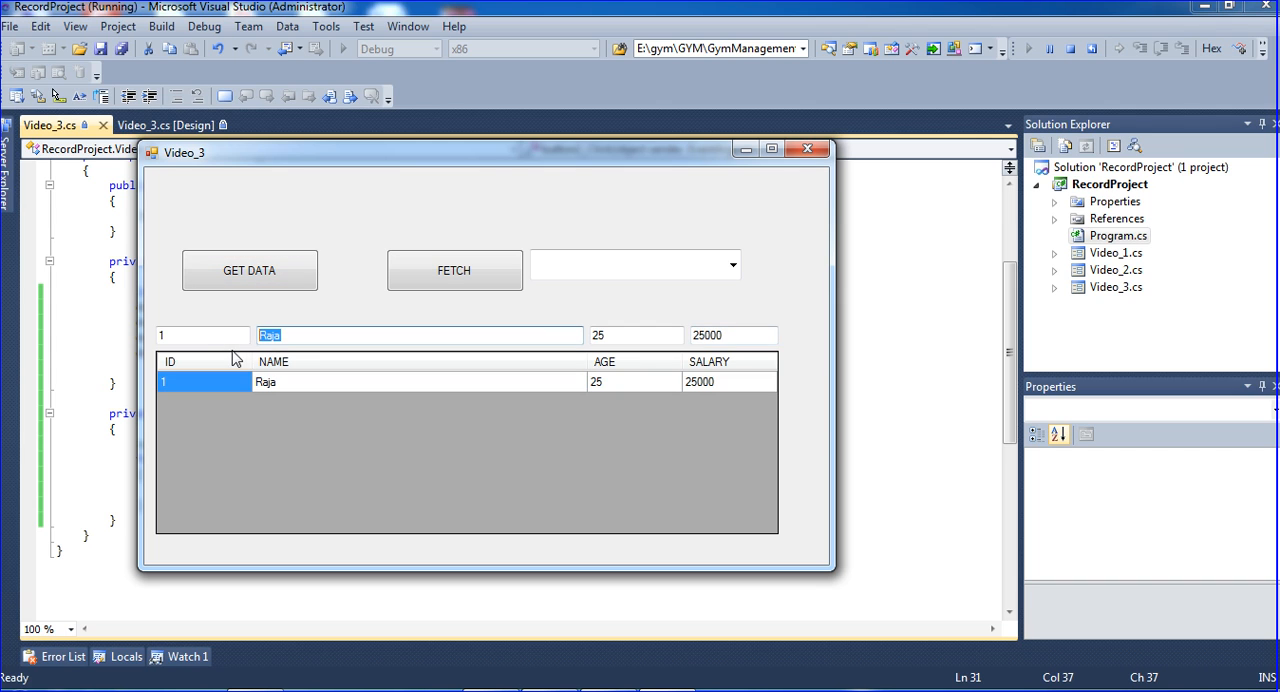
type("2")
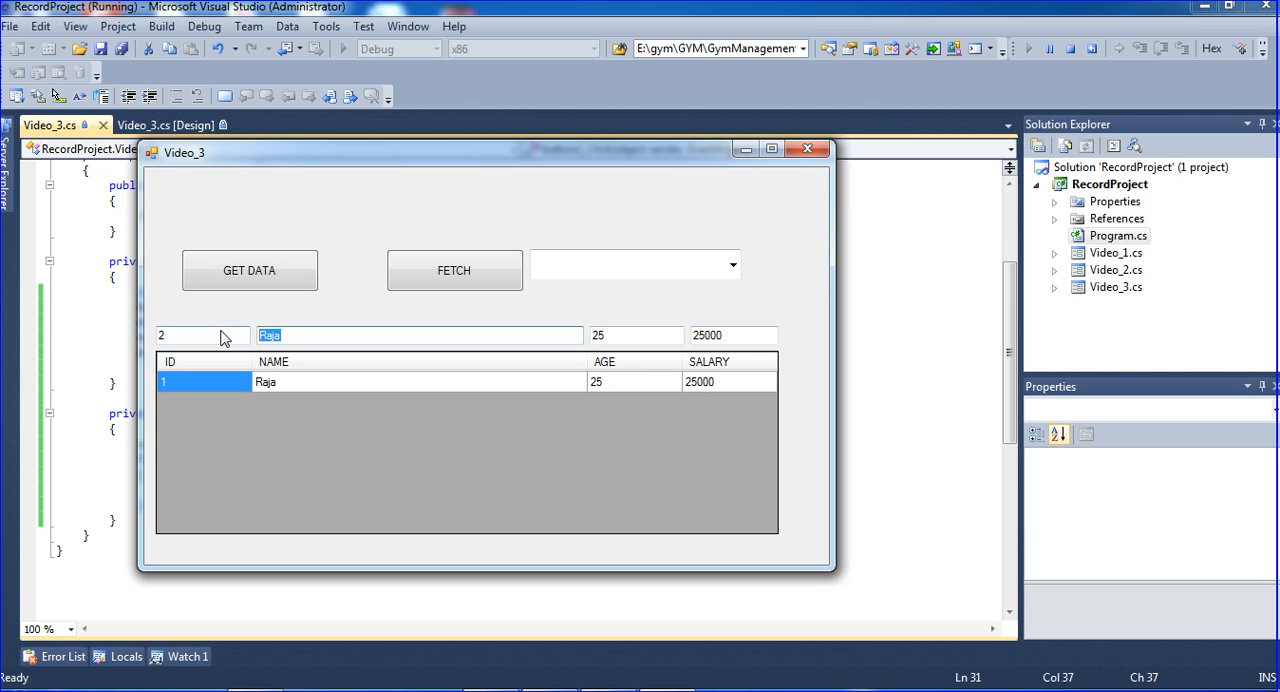
type("Mani")
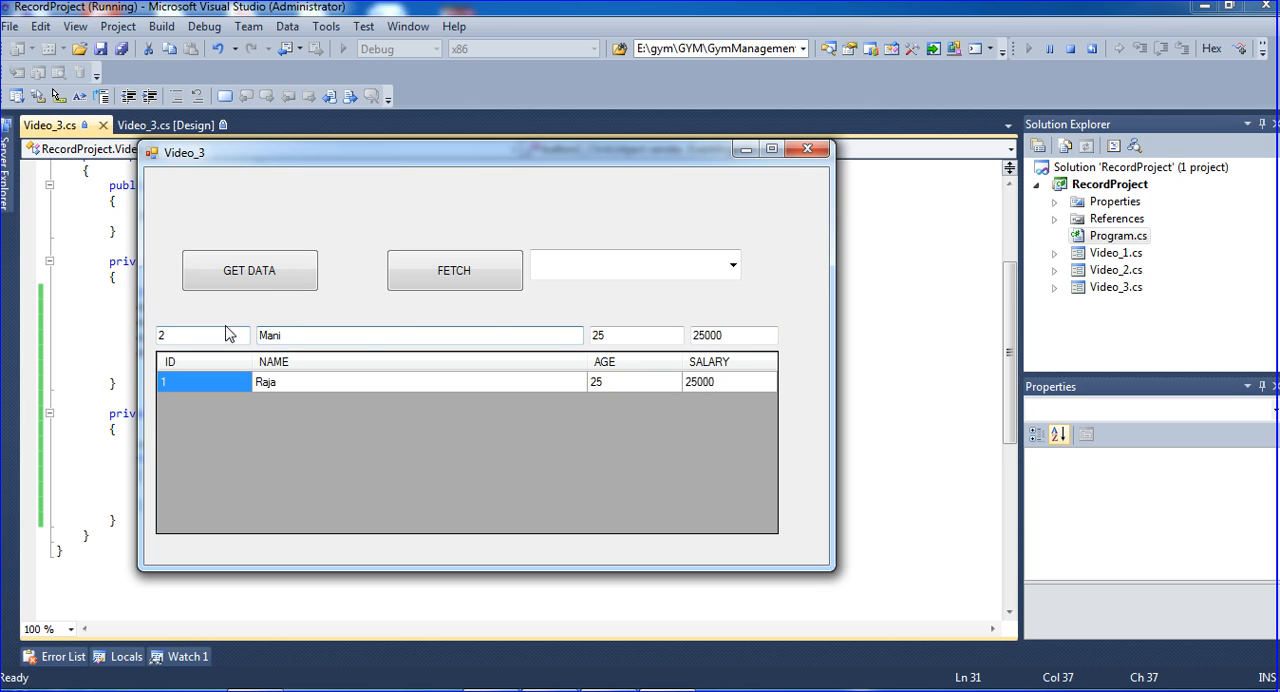
left_click(248, 270)
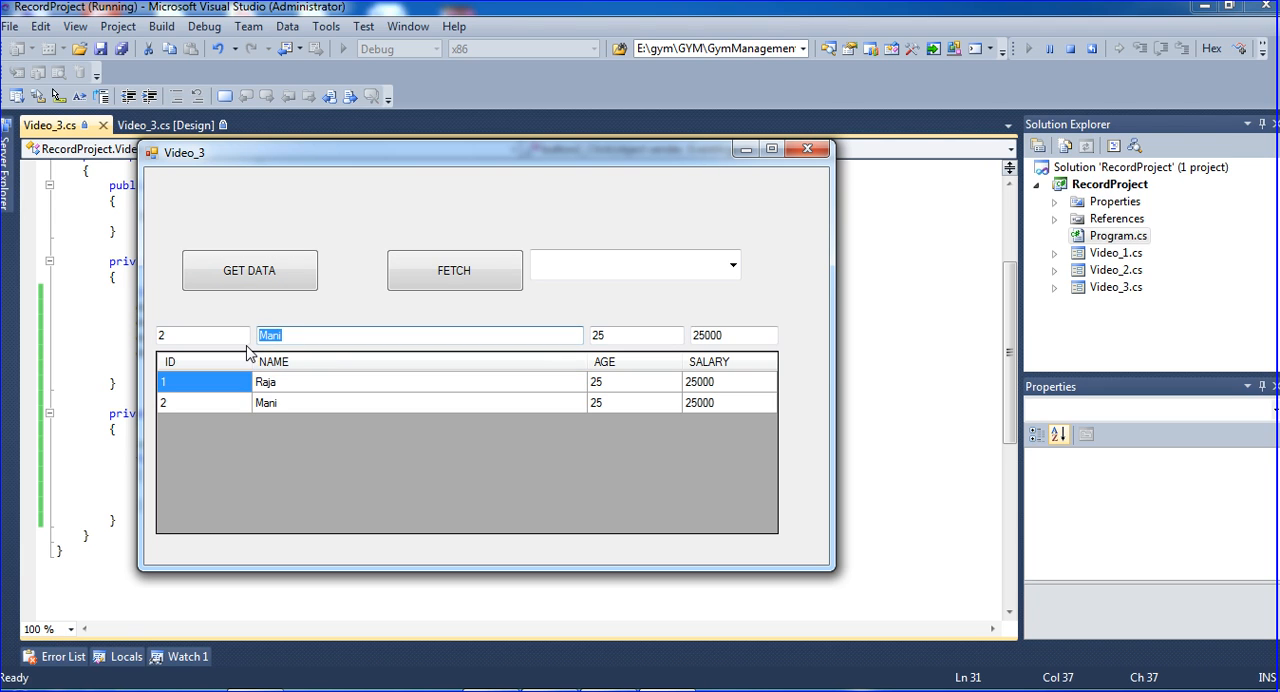
type("Jaya")
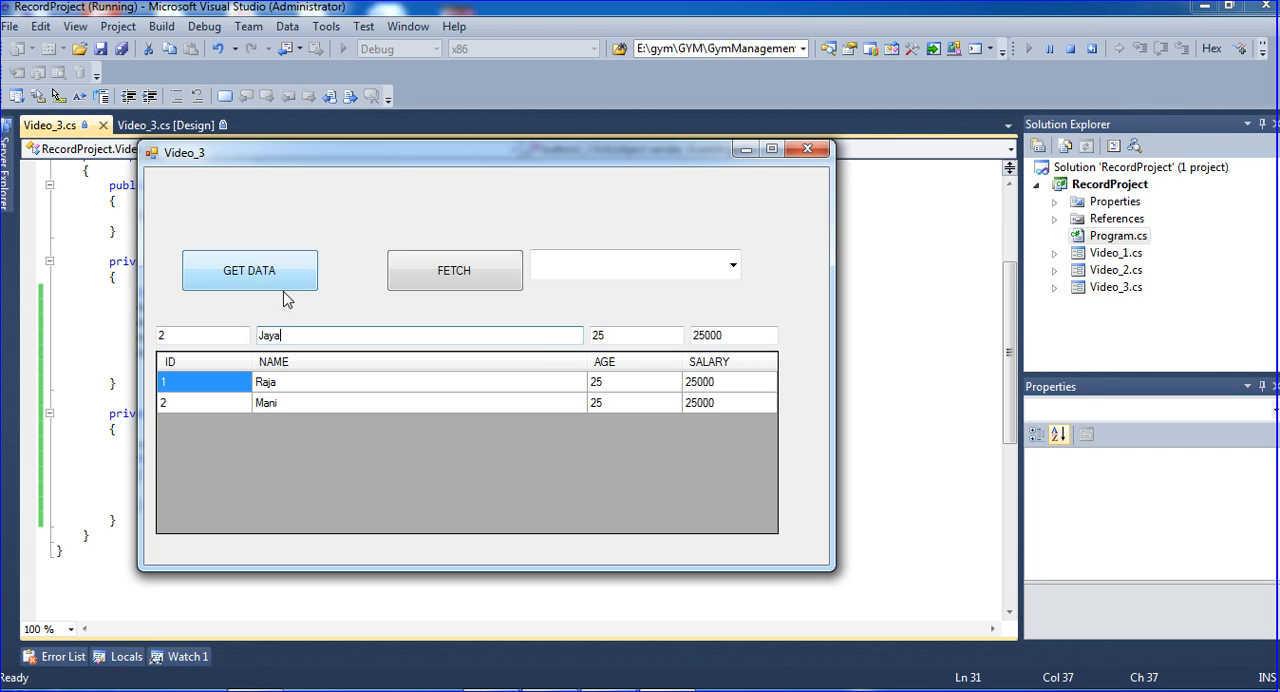
left_click(248, 270)
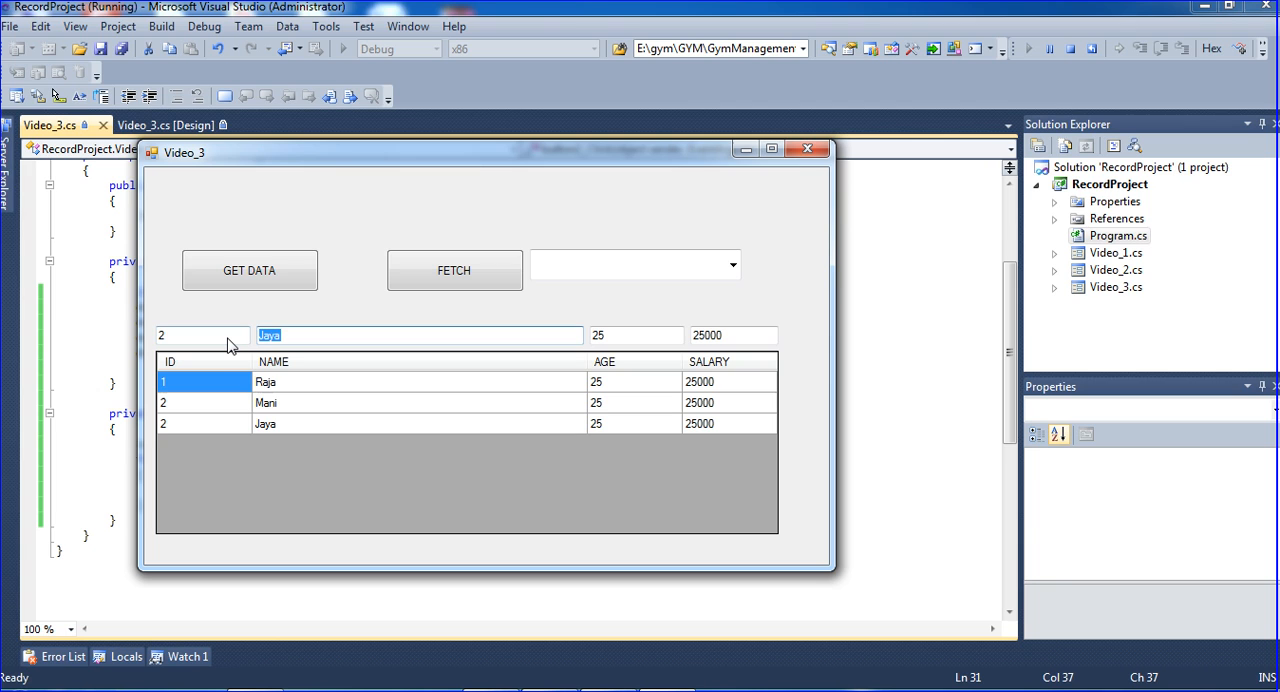
type("Rajesh")
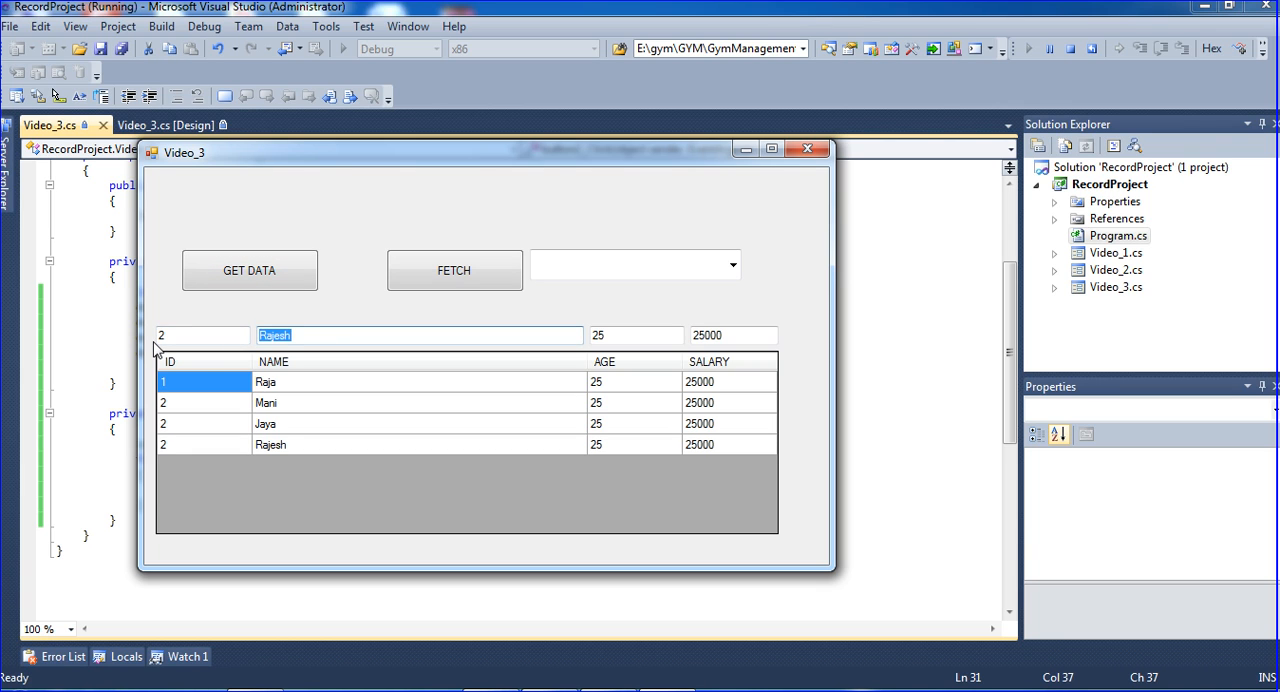
type("U")
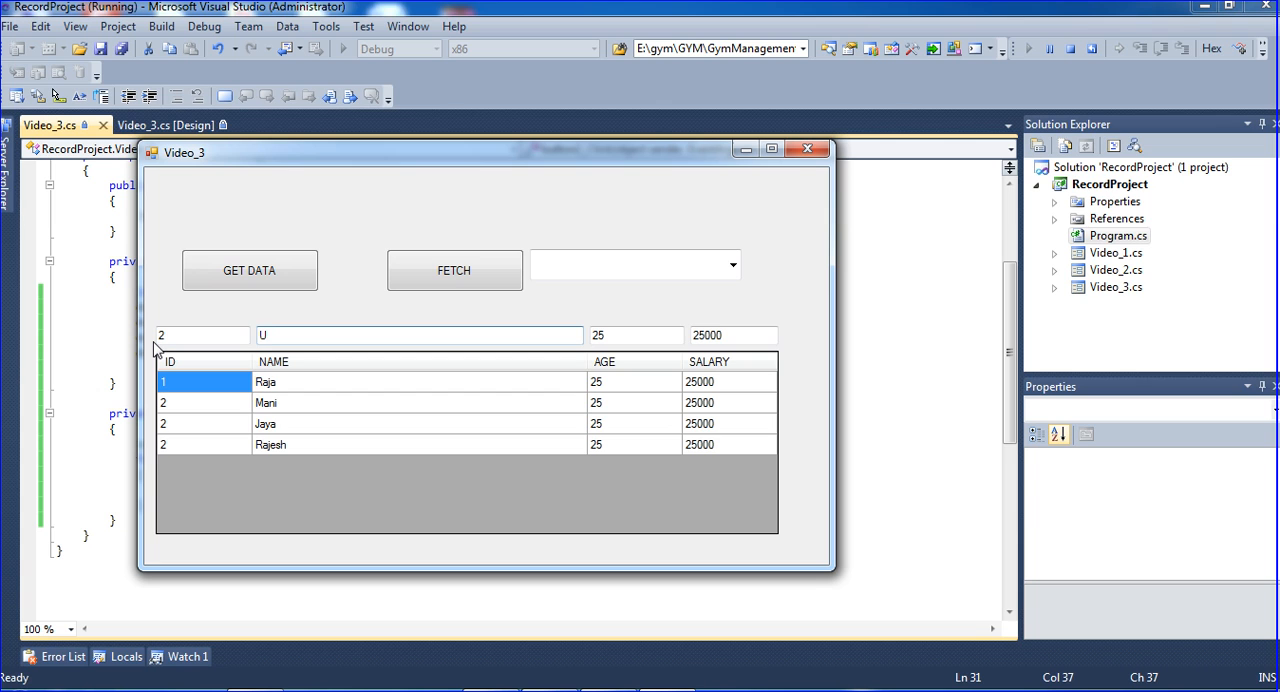
type("yah")
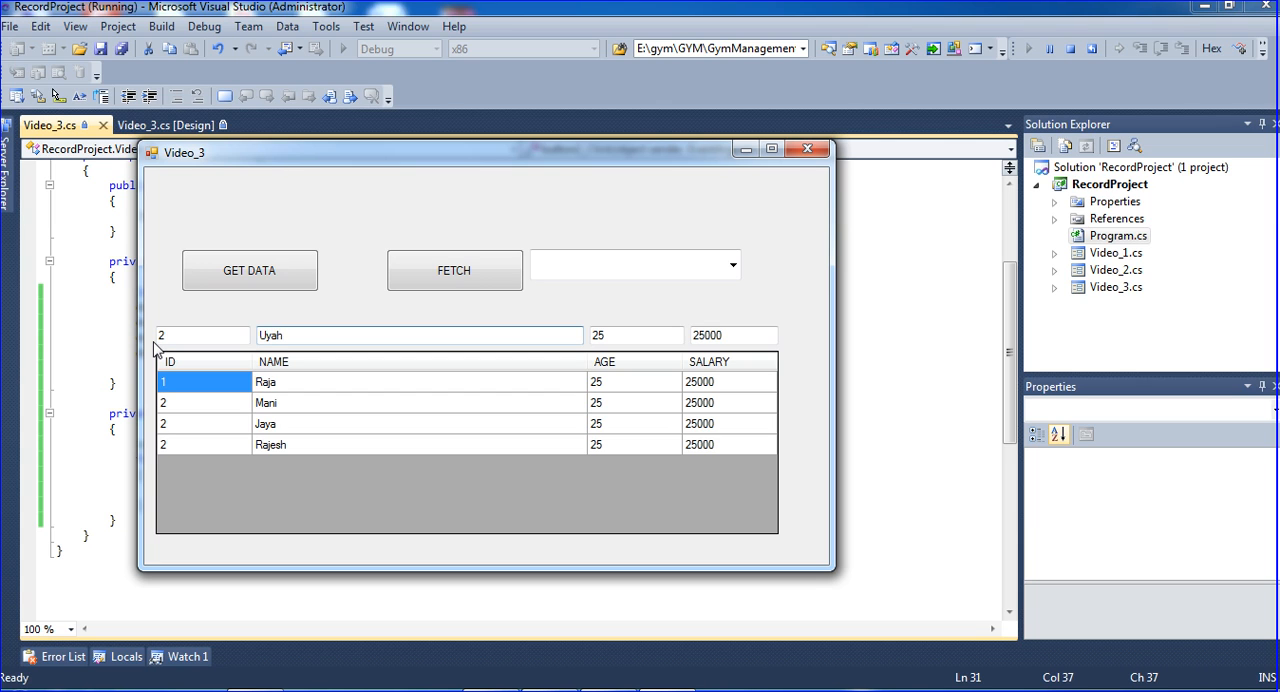
left_click(248, 270)
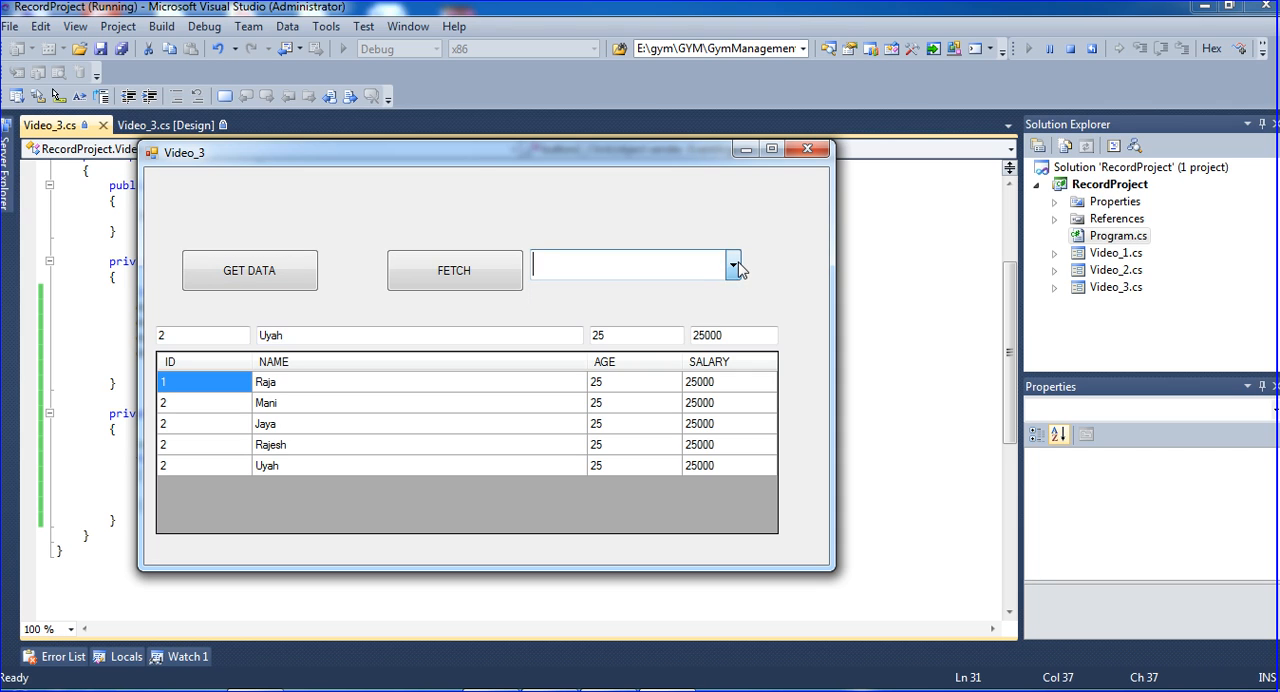
Fetch to see five ages of 25, change the index to row.Cells[1], and rerun the form
left_click(454, 270)
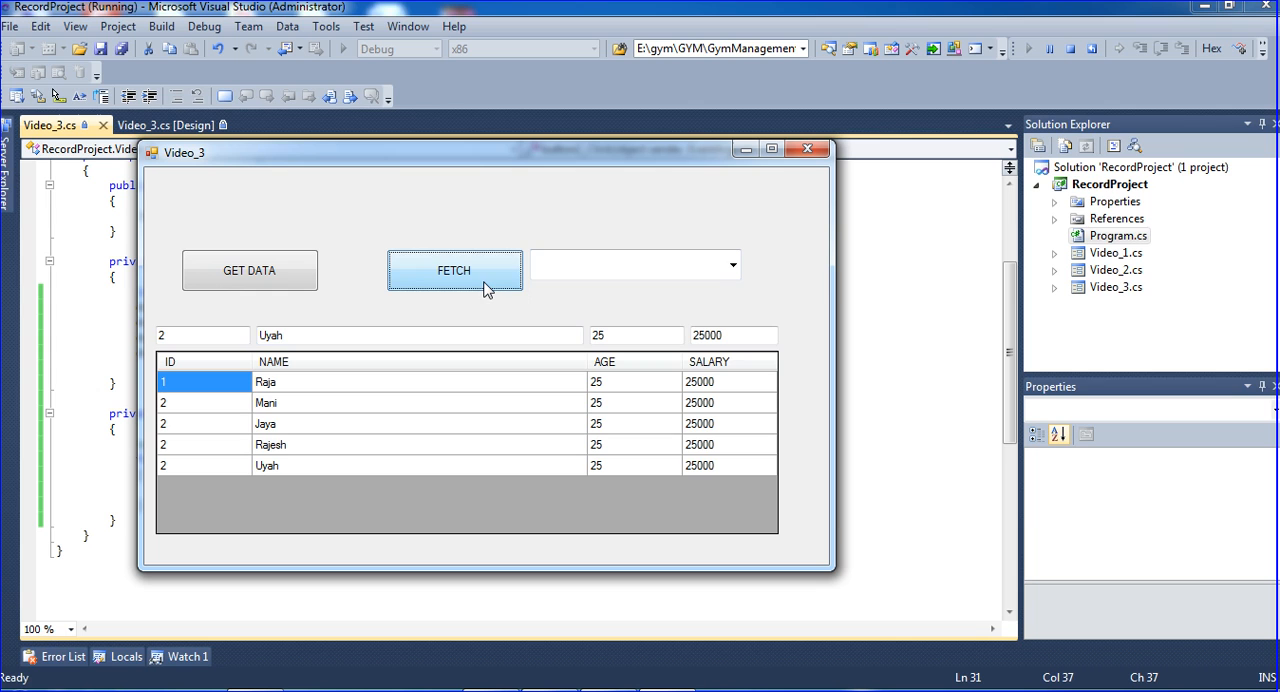
left_click(732, 264)
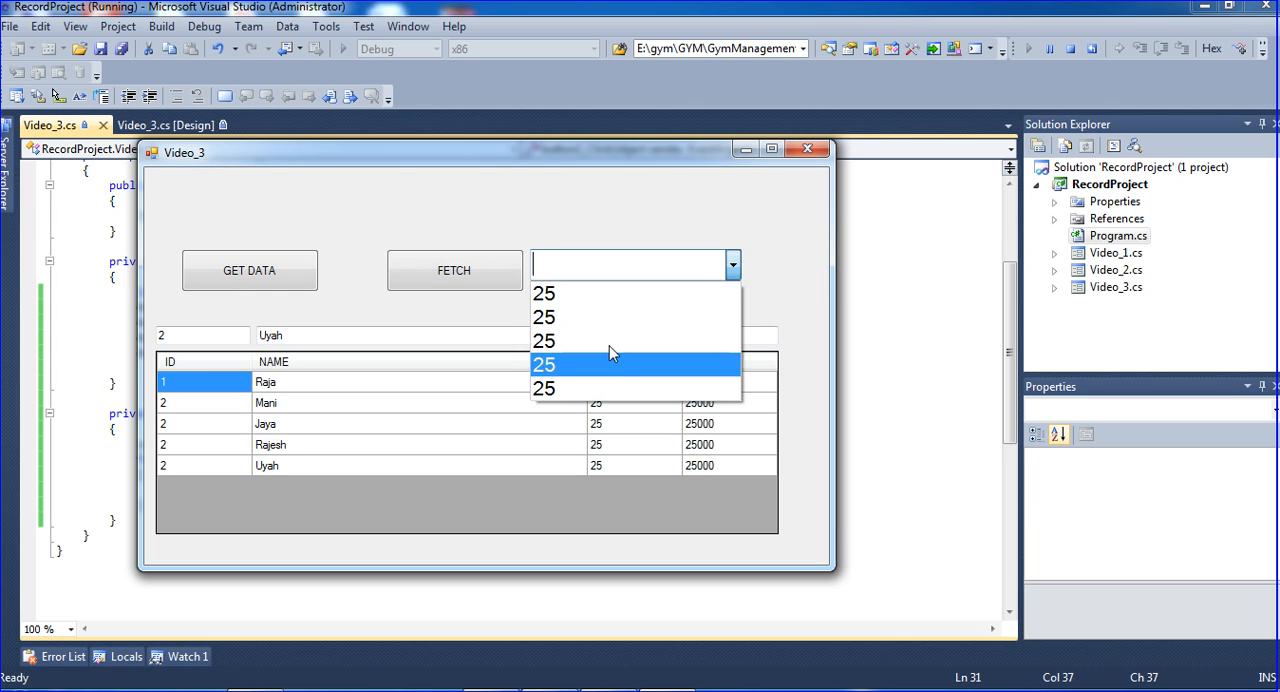
mouse_move(620, 344)
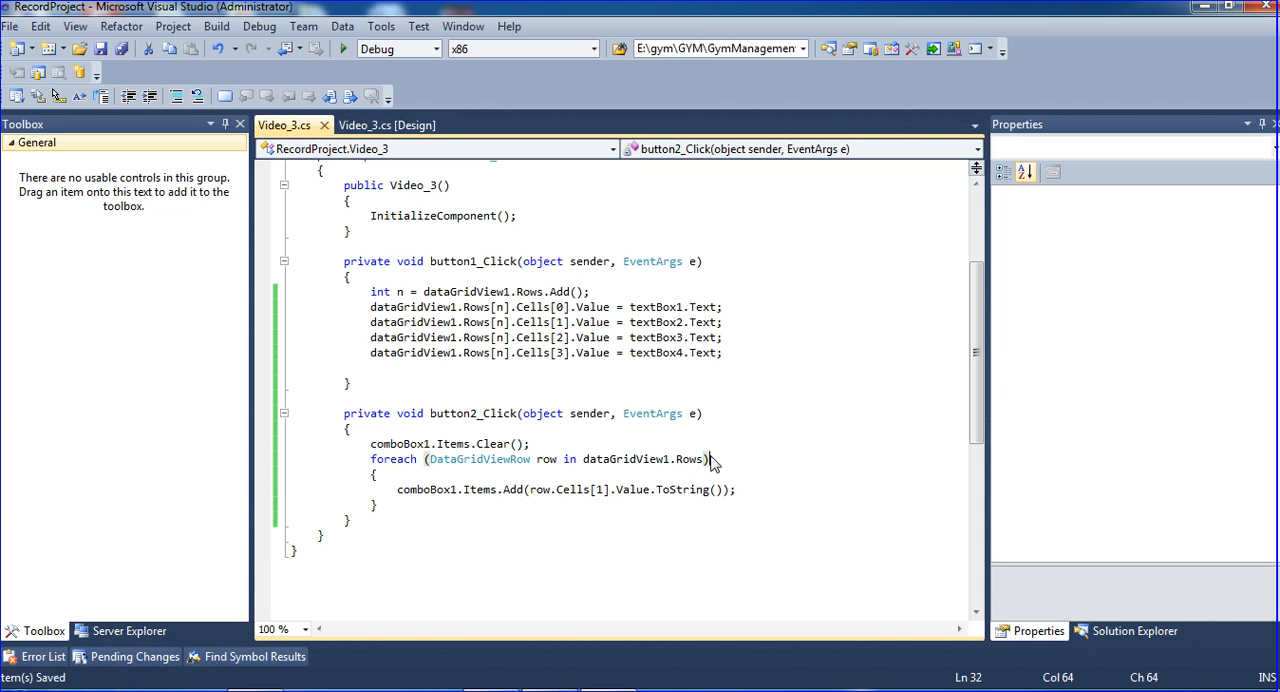
left_click(344, 50)
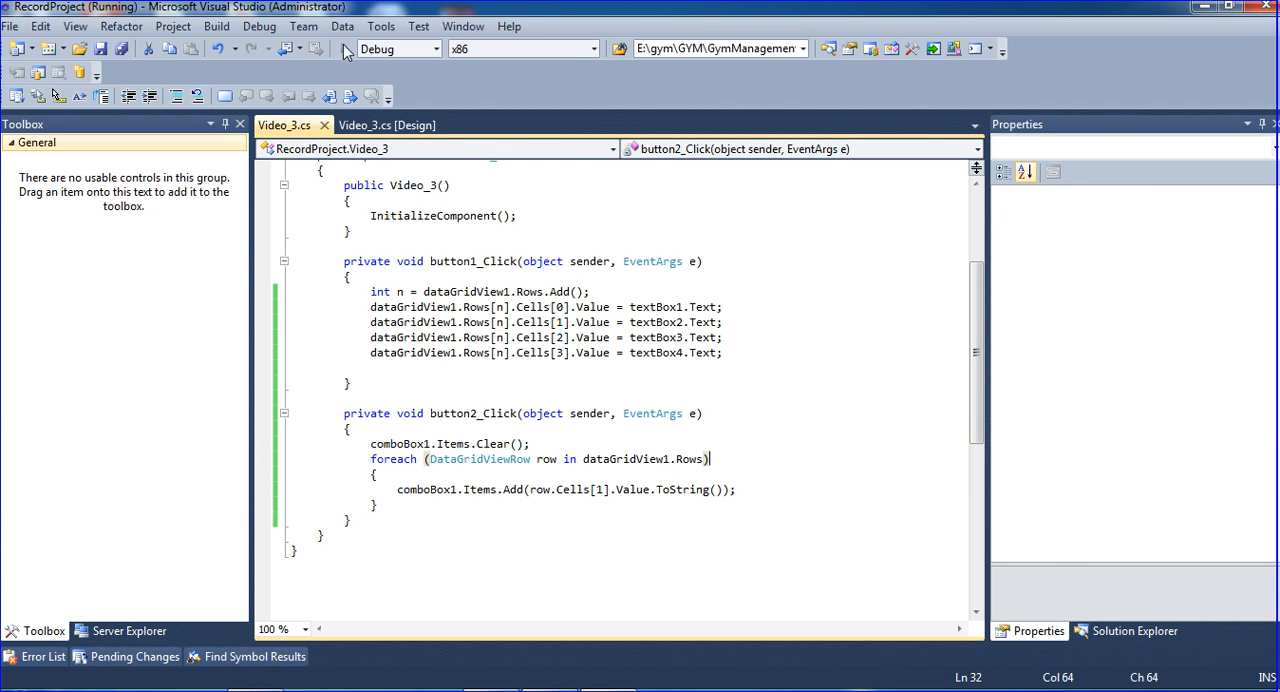
left_click(348, 50)
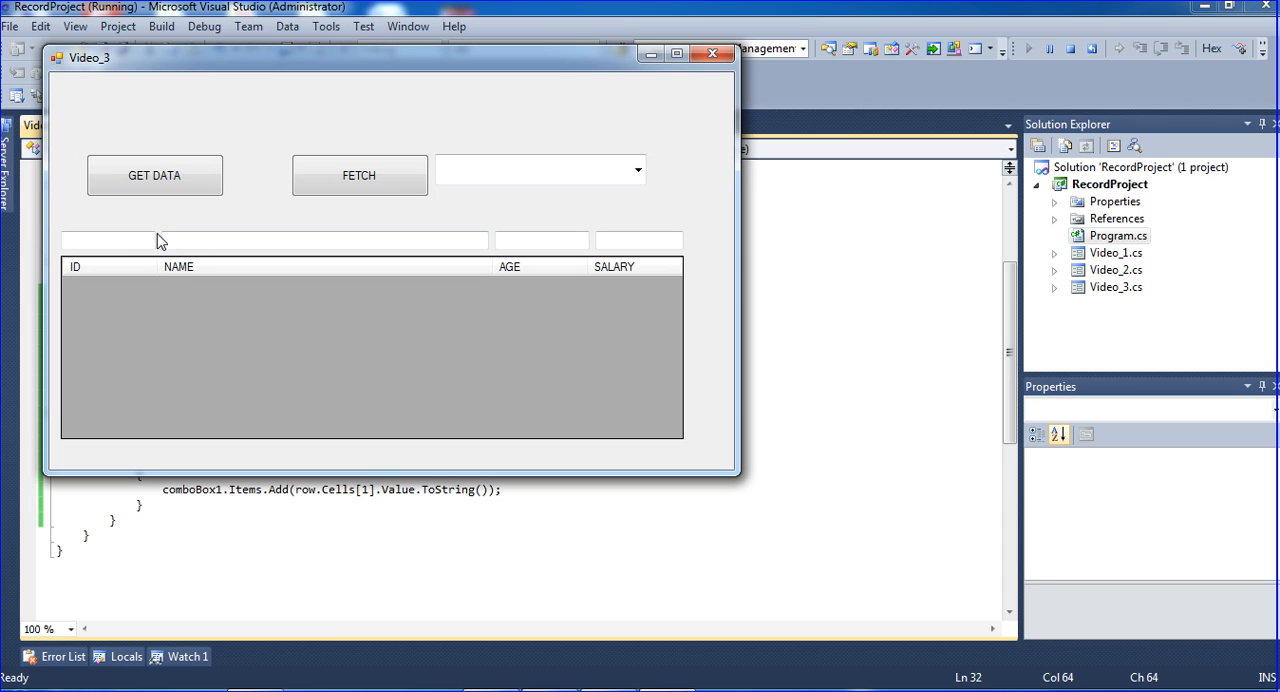
Add four name rows starting with sdasd, fill the dropdown with FETCH, and select sdasd
type("sdas")
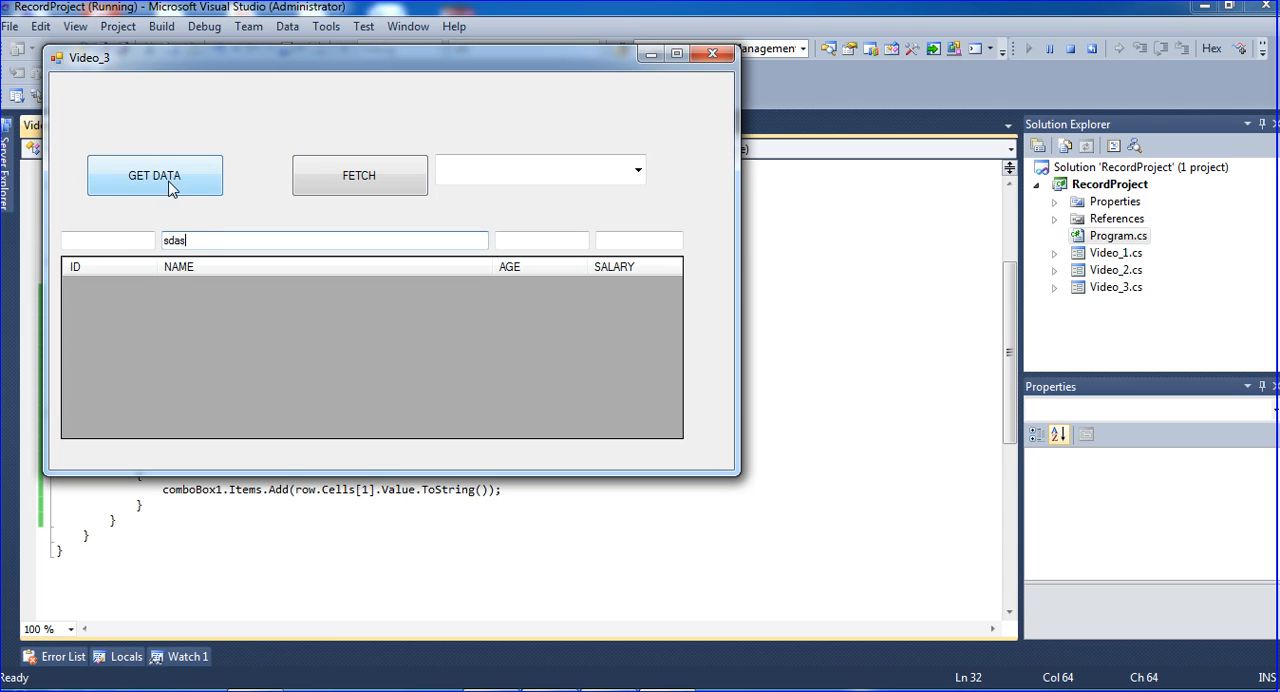
left_click(154, 176)
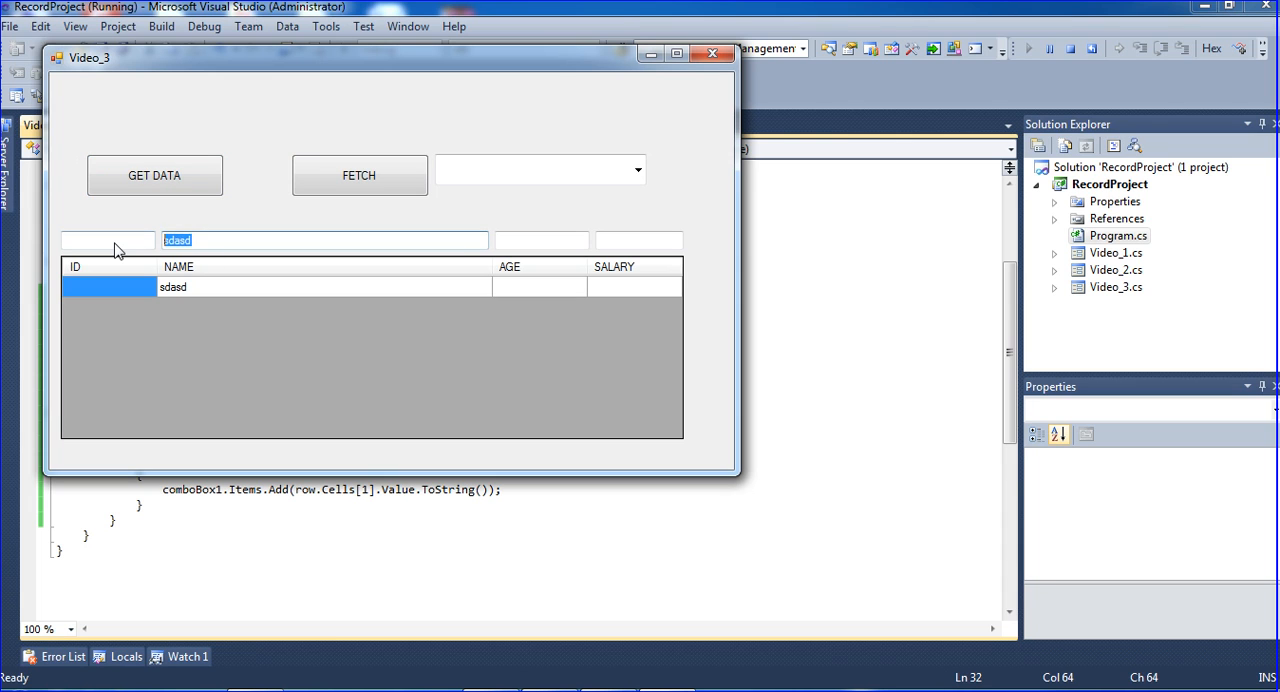
left_click(154, 176)
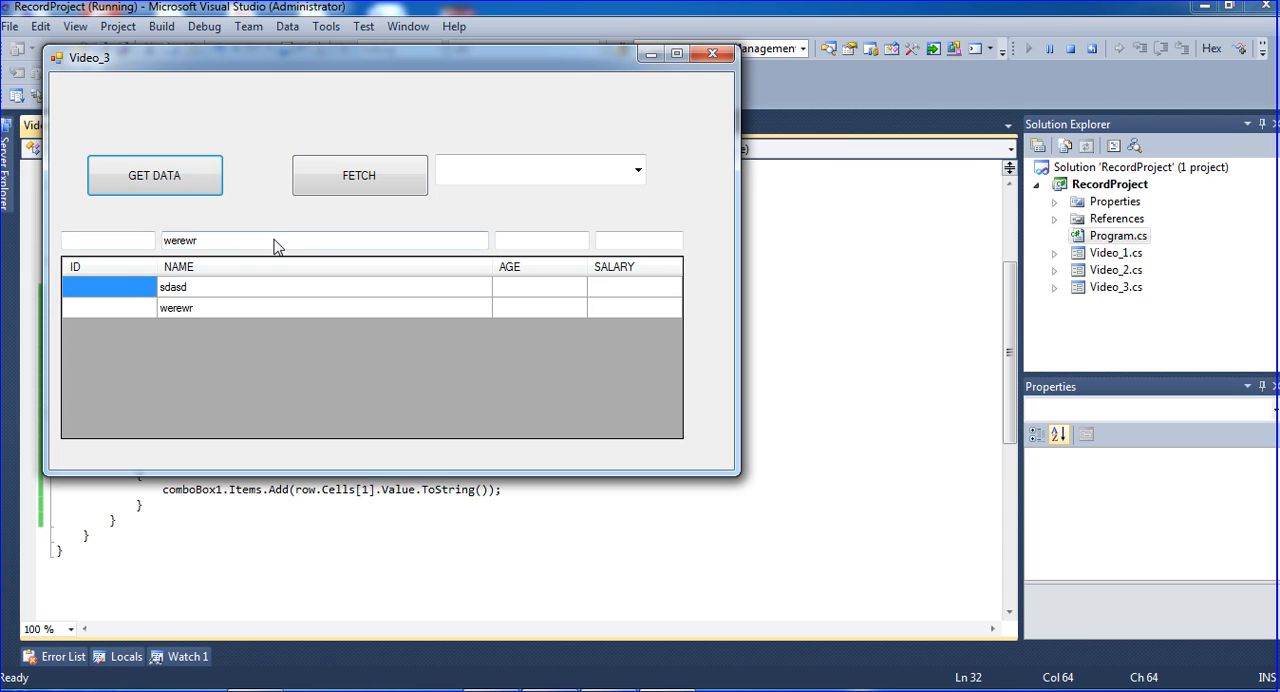
left_click(154, 176)
type("cvvb")
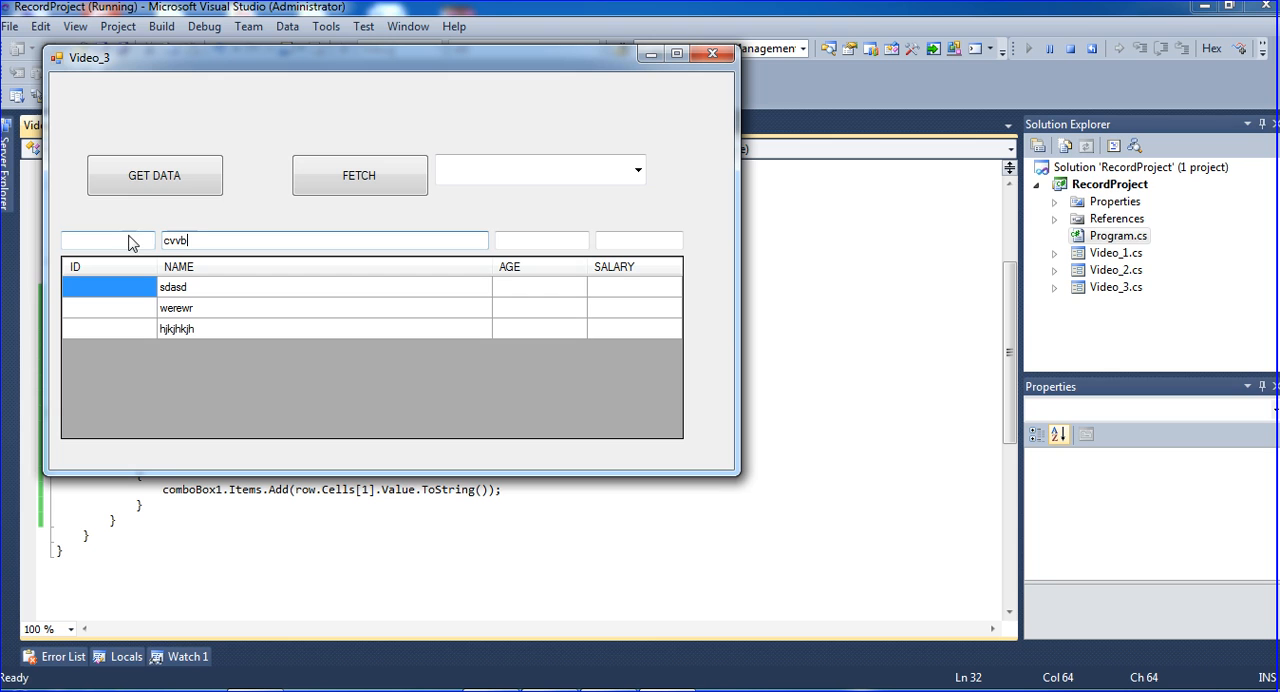
left_click(358, 176)
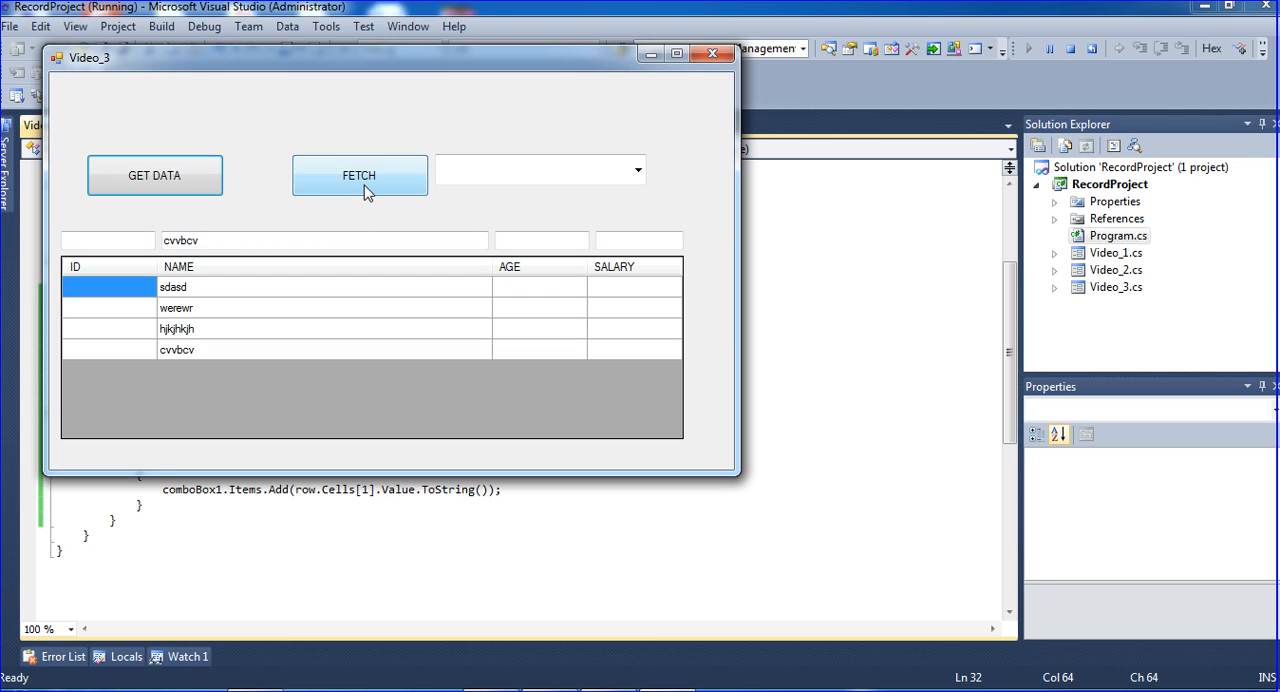
left_click(634, 170)
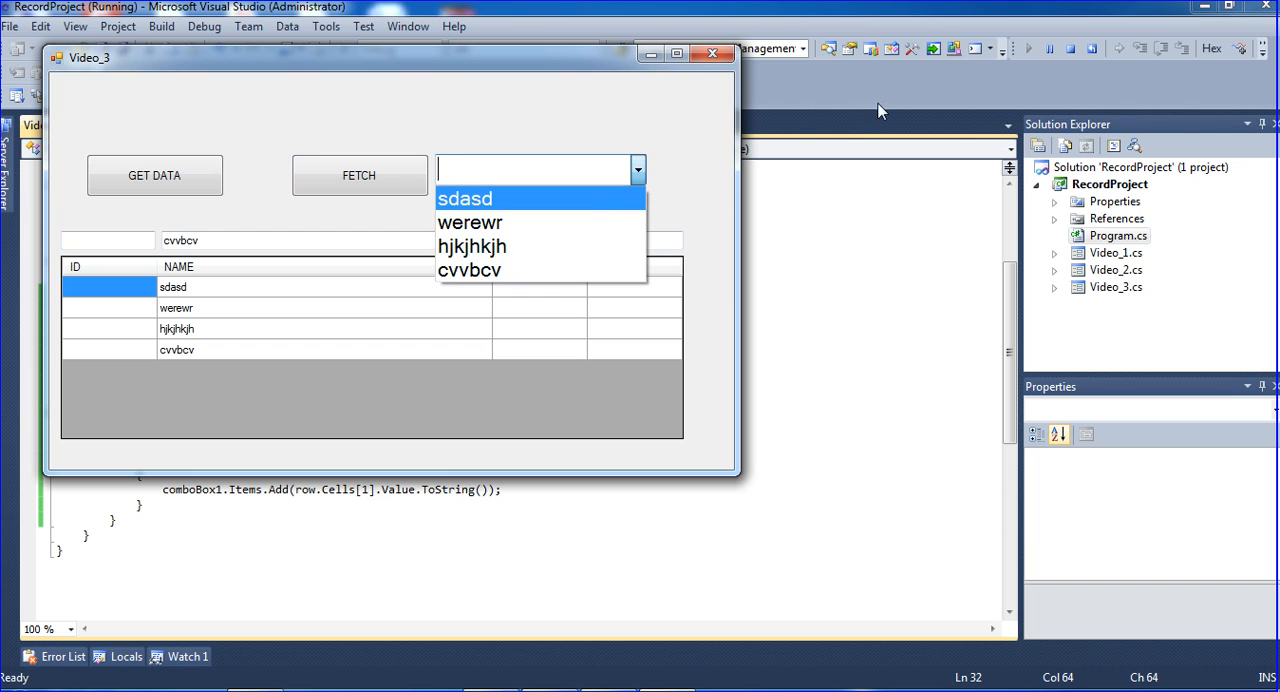
left_click(460, 196)
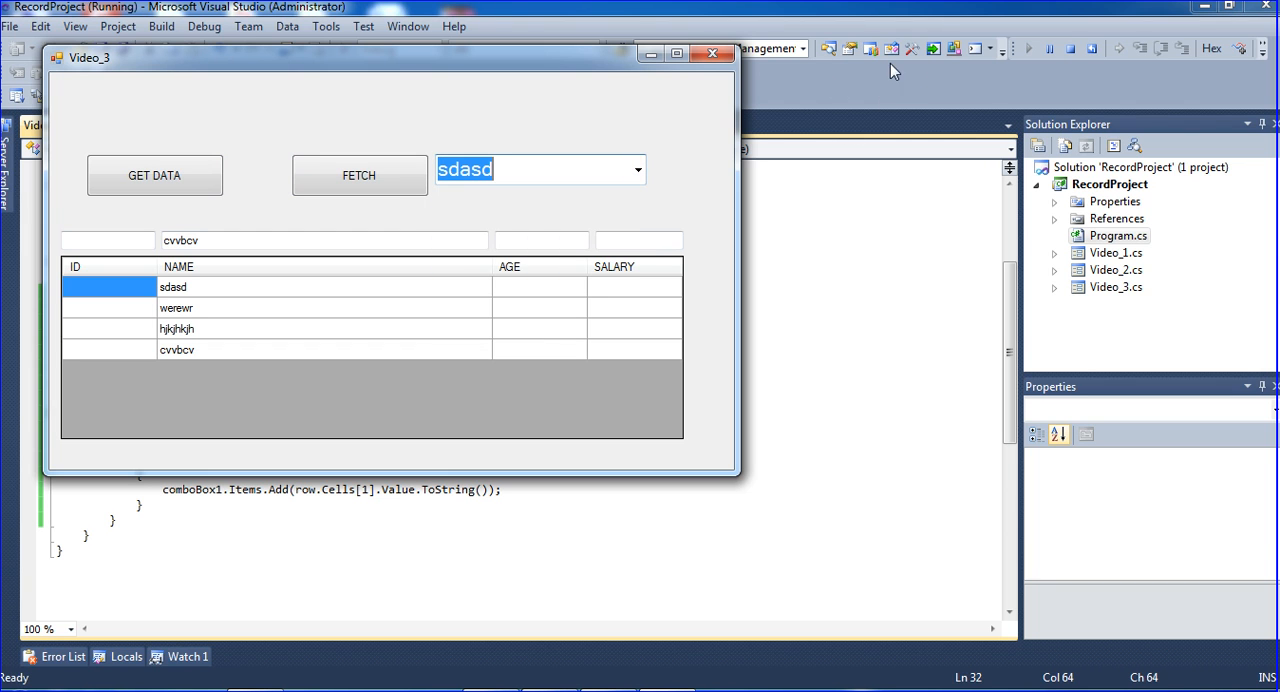